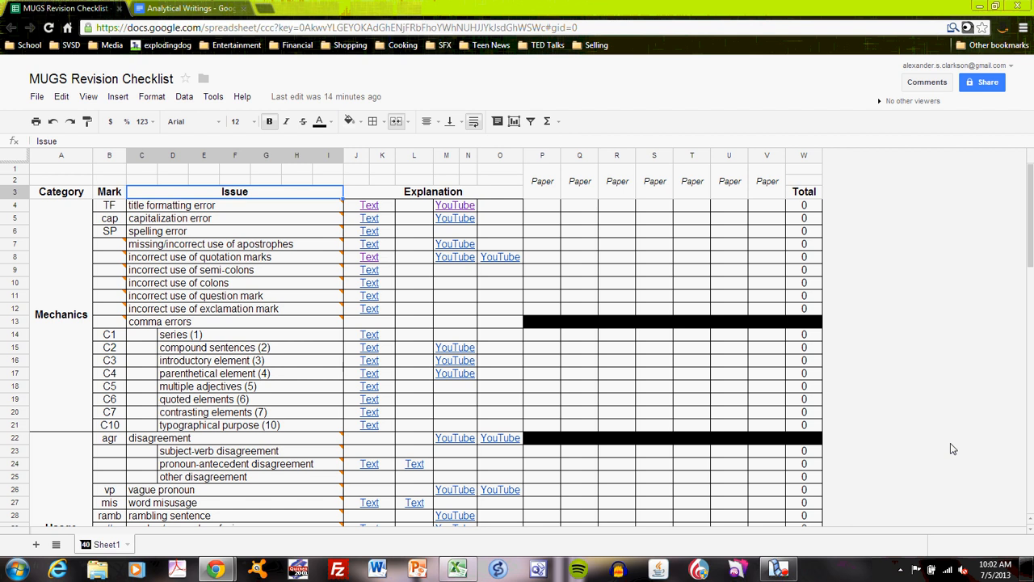
pyautogui.moveTo(267, 196)
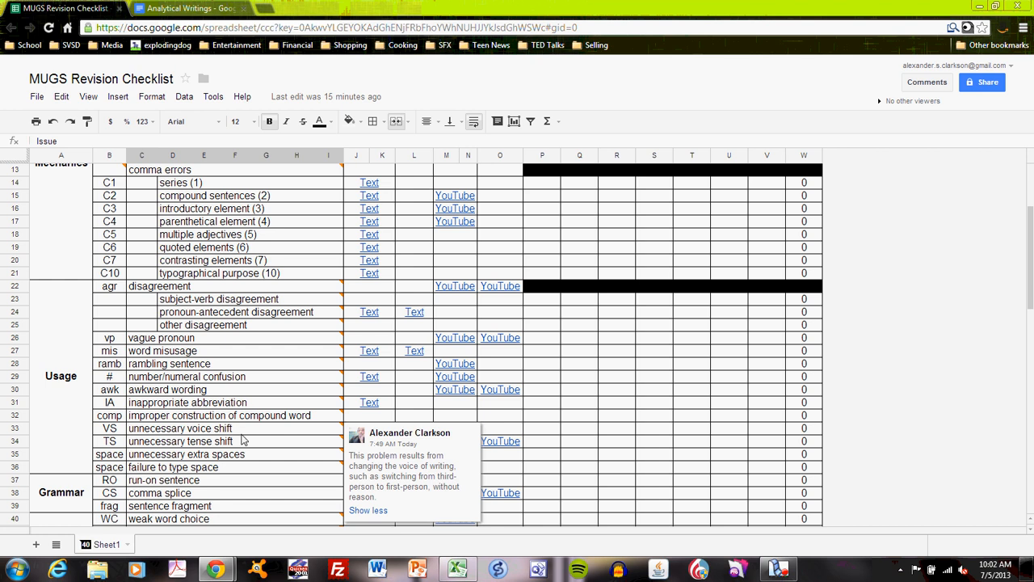
# Step: Look over the Mark column, the SP spelling mark and the Mechanics category cell
pyautogui.scroll(-3)
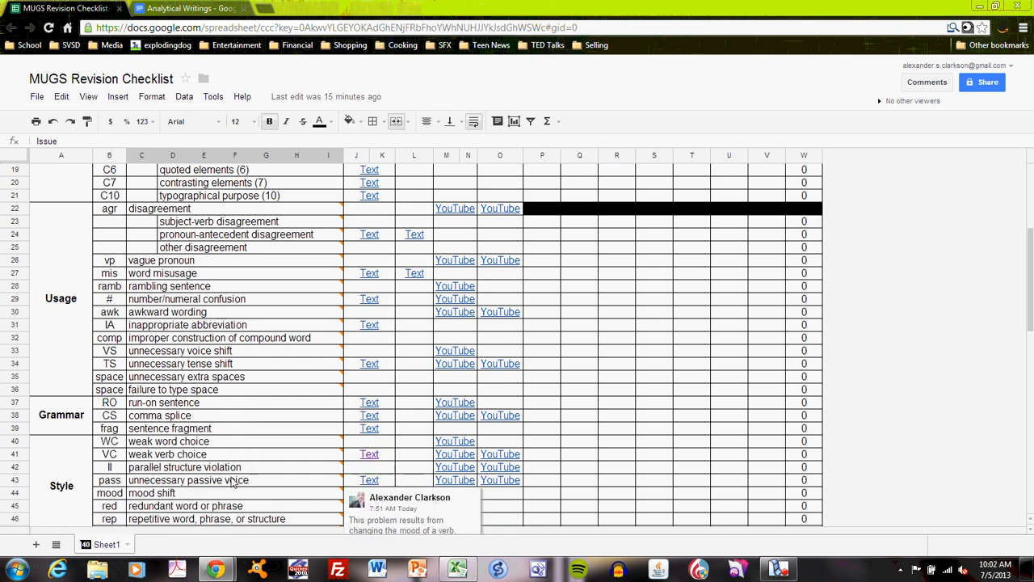
pyautogui.scroll(3)
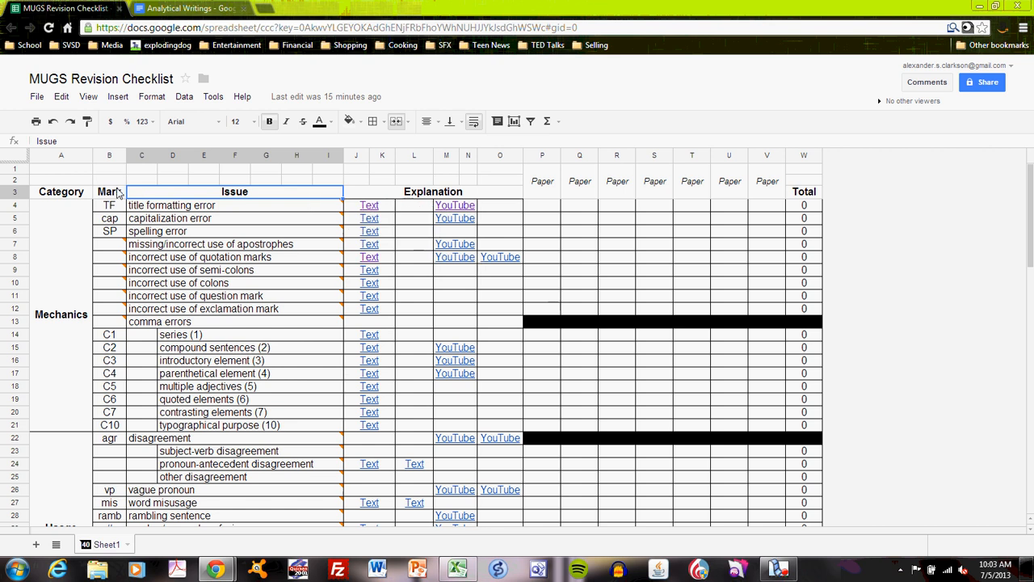
pyautogui.click(110, 191)
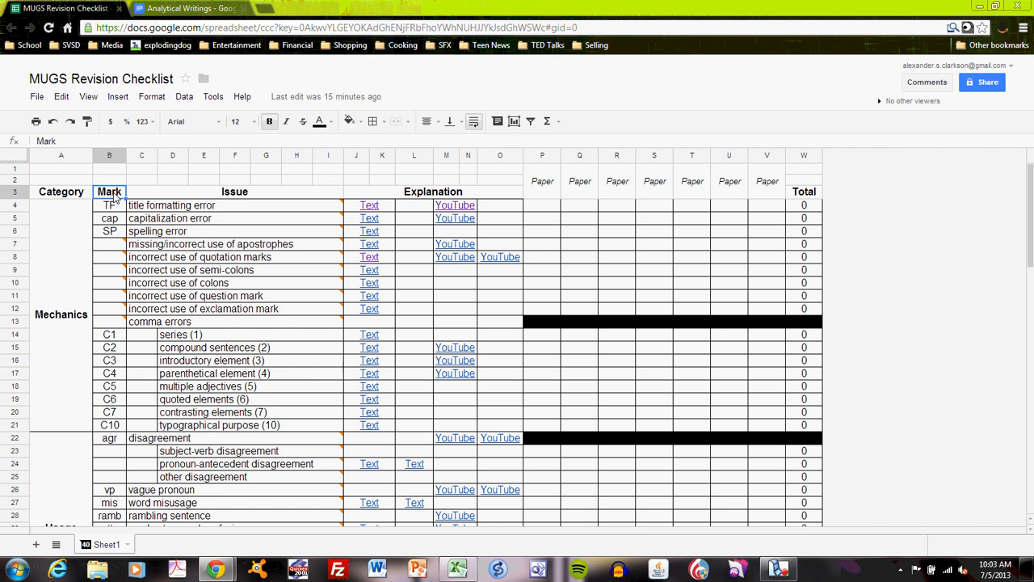
pyautogui.click(110, 231)
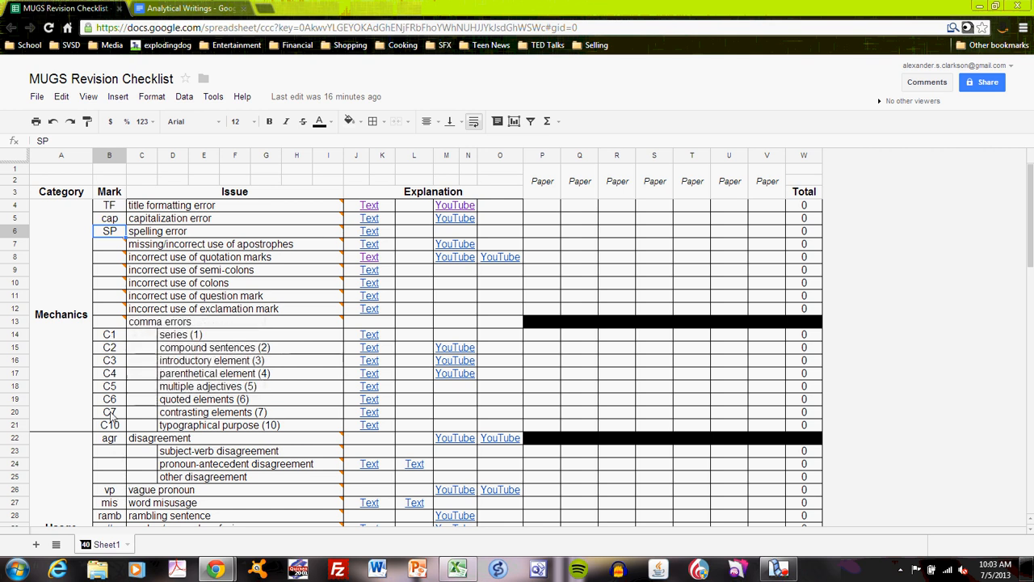
pyautogui.scroll(-3)
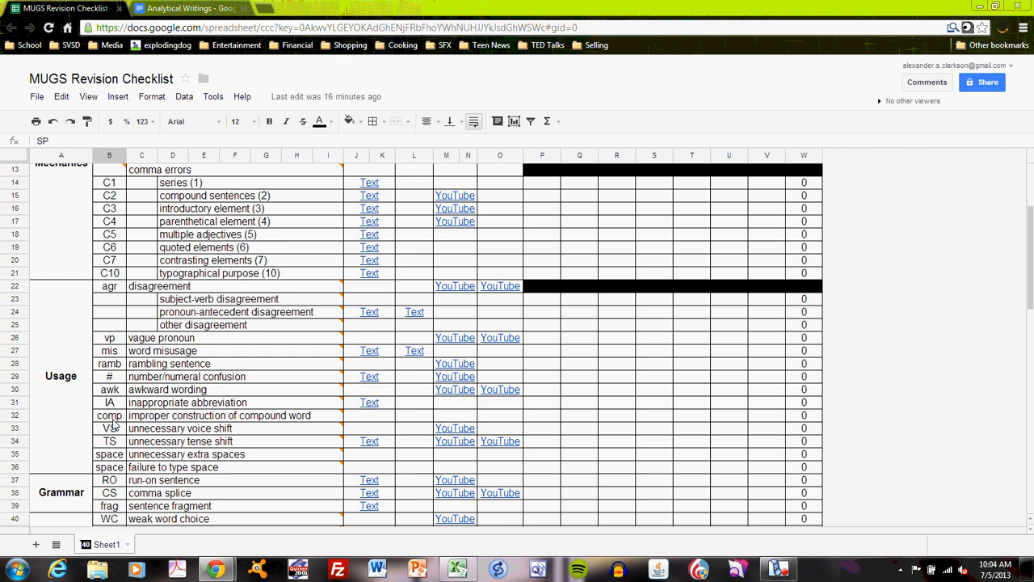
pyautogui.scroll(3)
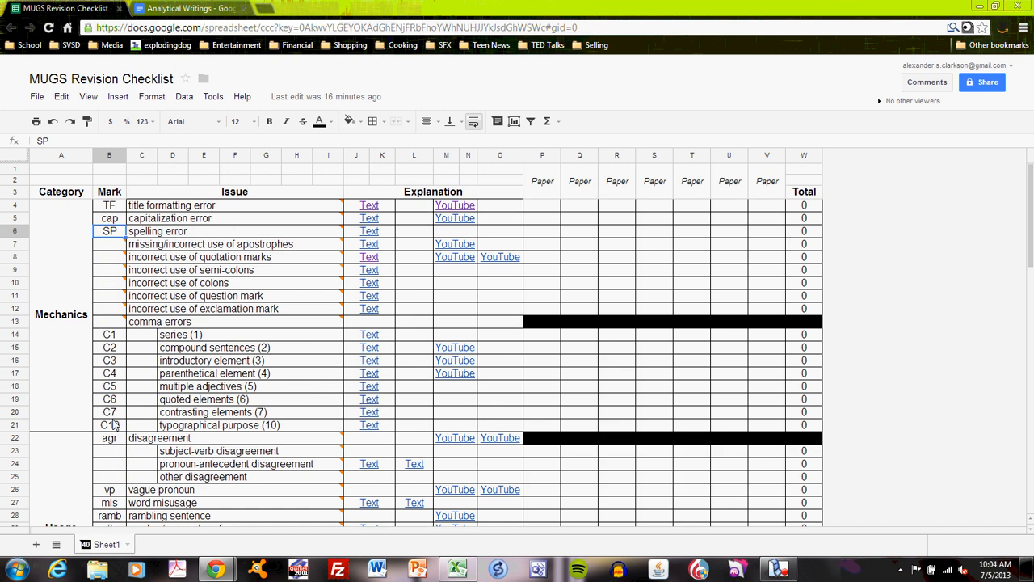
pyautogui.click(61, 191)
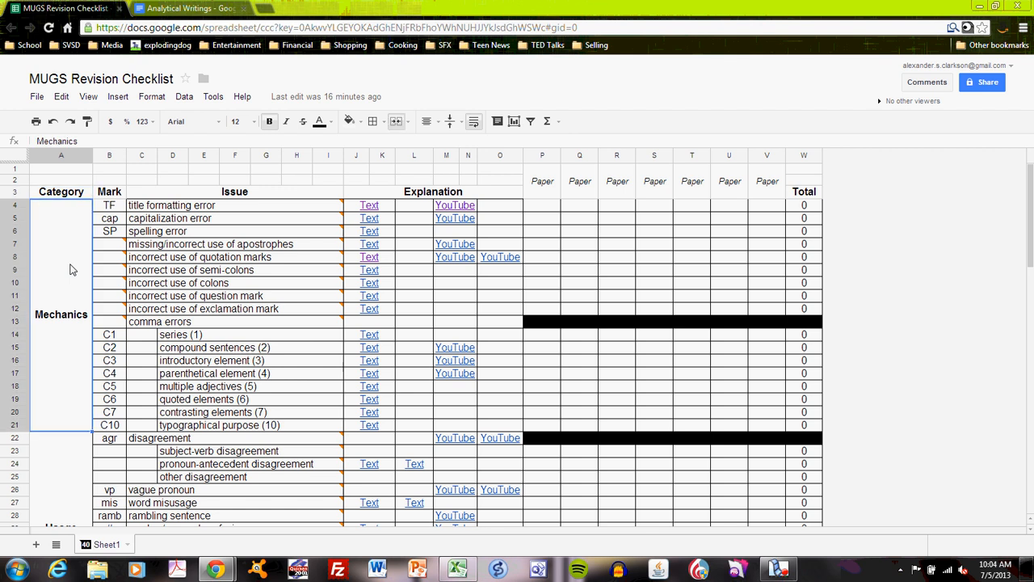
# Step: Reveal the hyperlink behind the first Text entry in the Explanation column
pyautogui.scroll(-3)
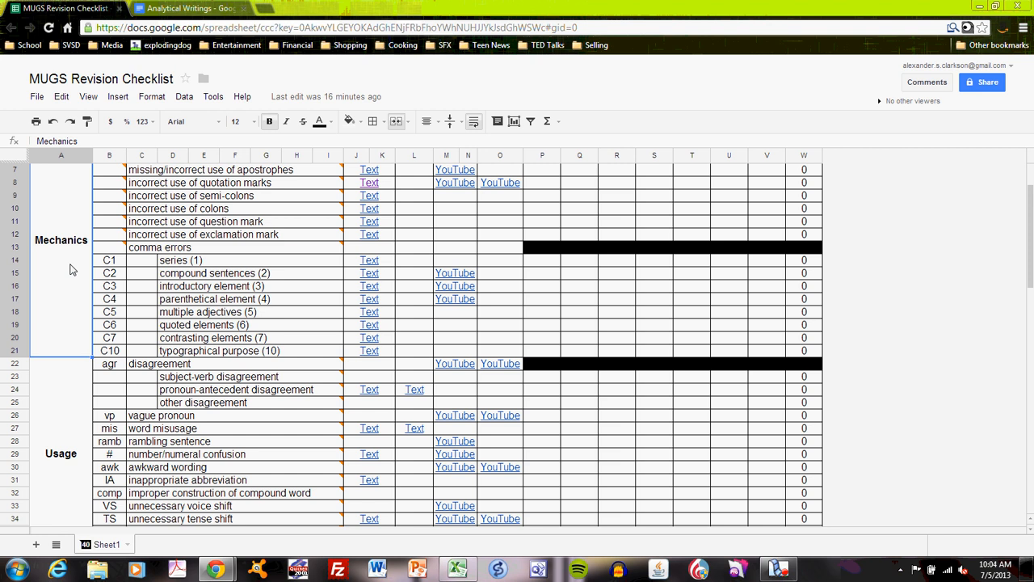
pyautogui.scroll(-3)
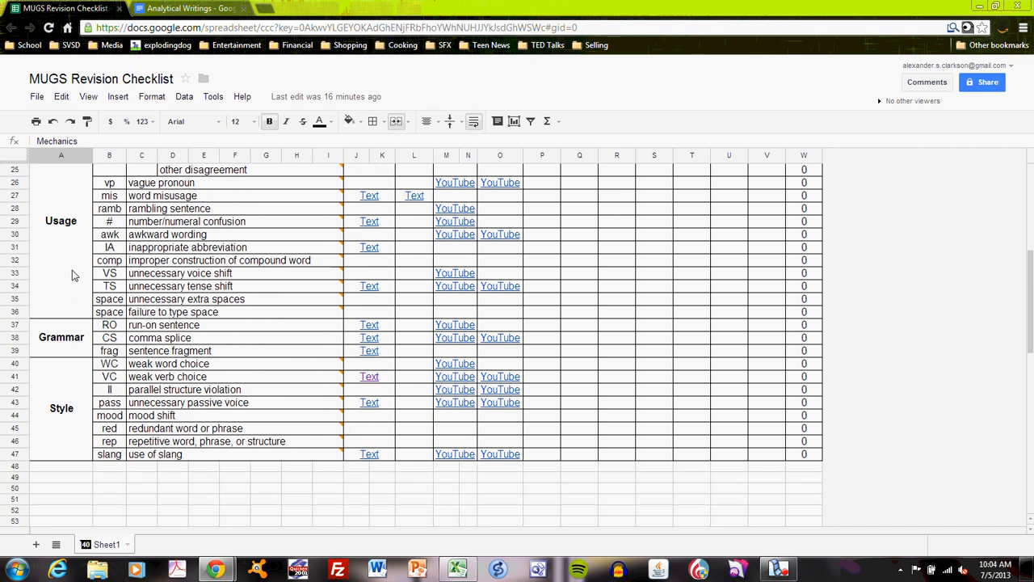
pyautogui.scroll(3)
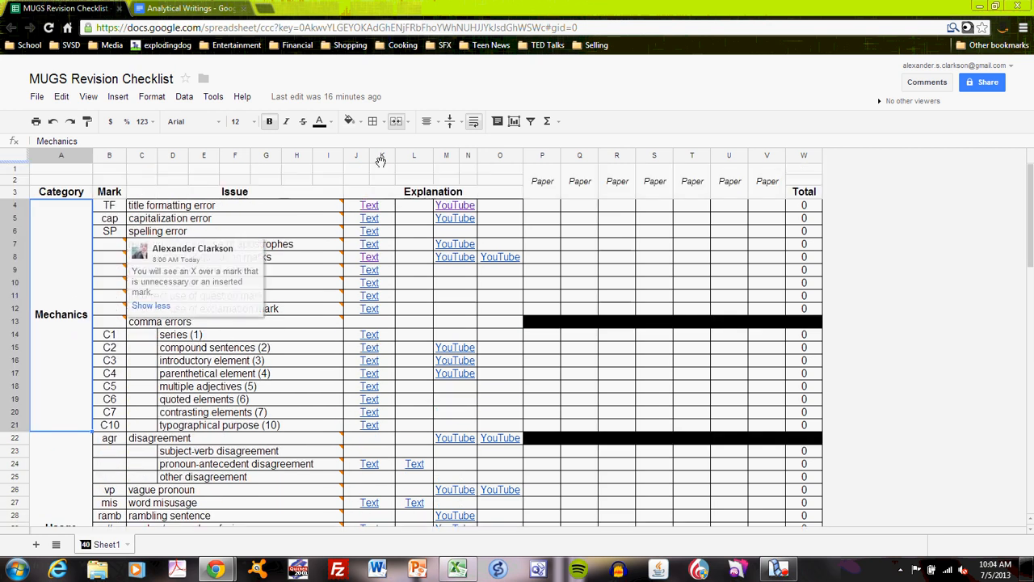
pyautogui.click(433, 191)
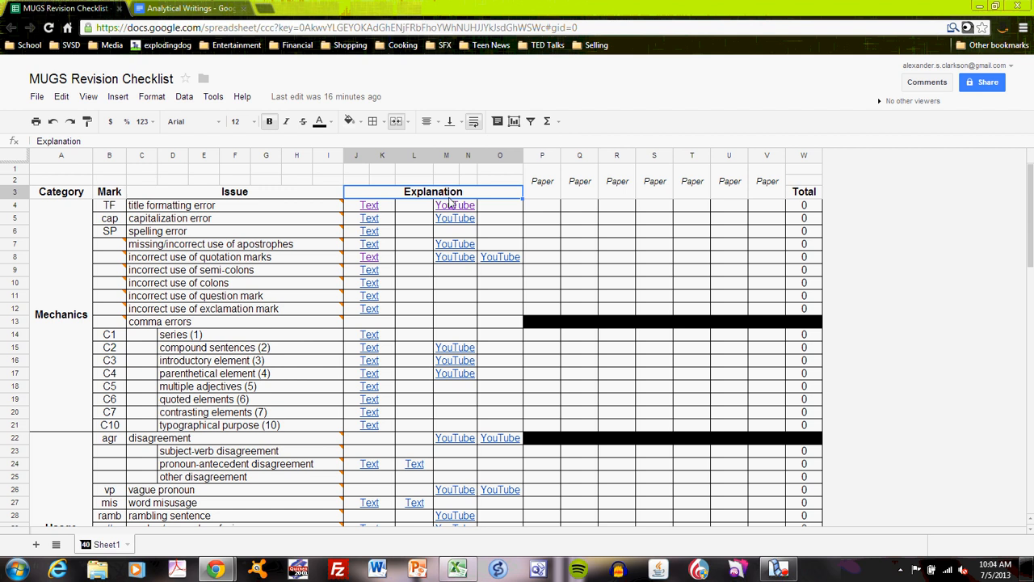
pyautogui.click(369, 203)
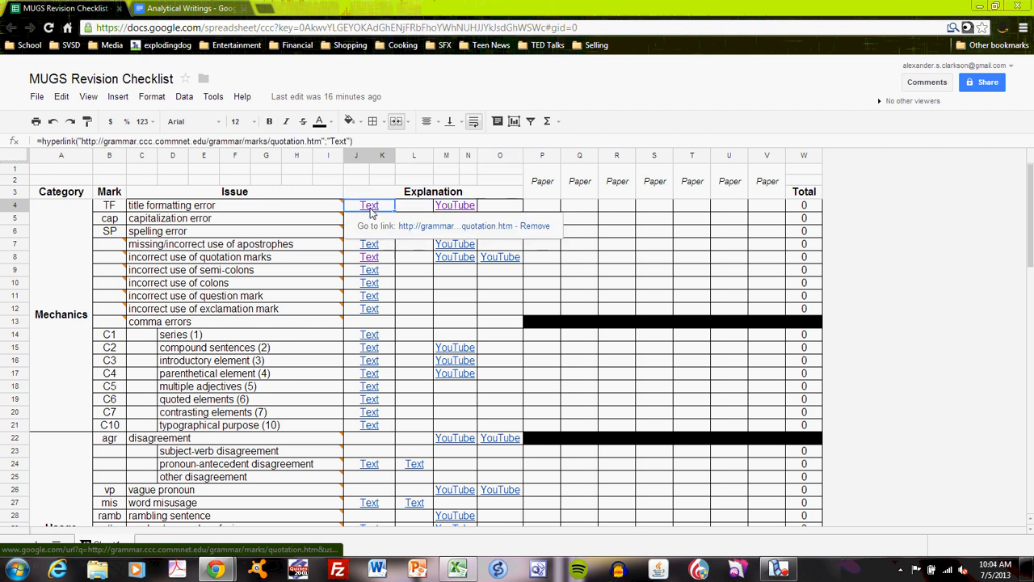
pyautogui.moveTo(449, 229)
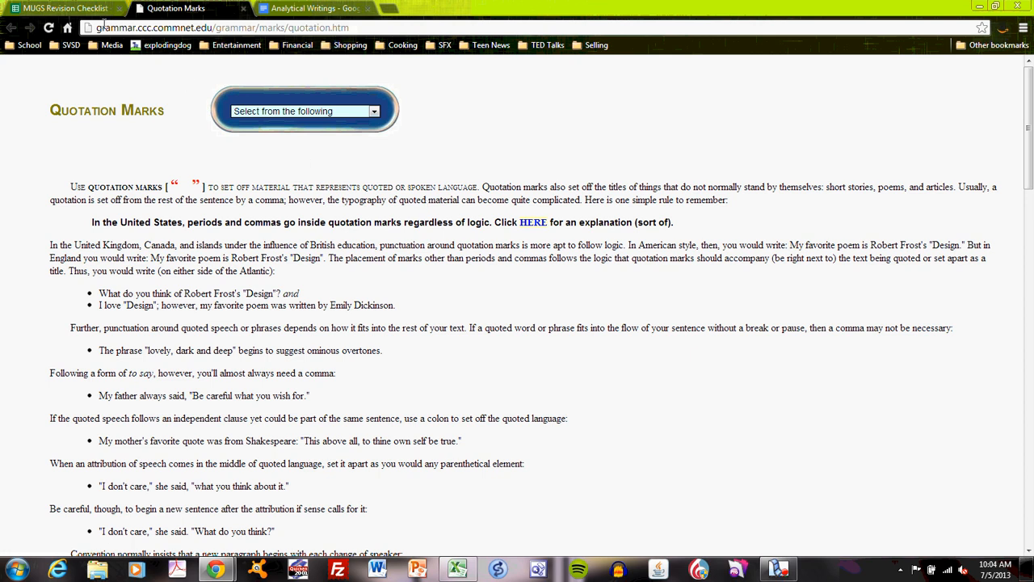
pyautogui.moveTo(324, 327)
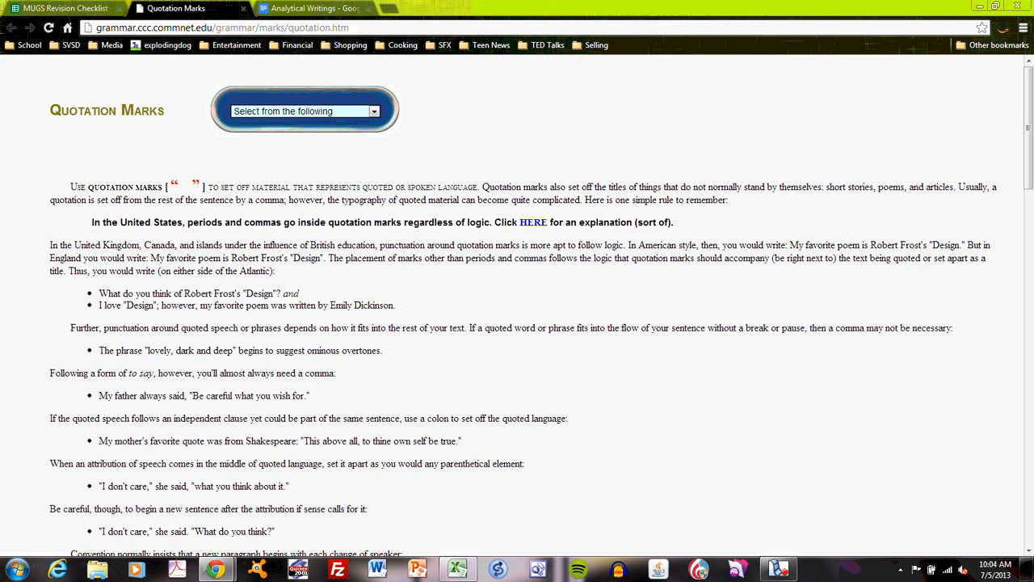
# Step: Return from the Quotation Marks guide page to the checklist spreadsheet tab
pyautogui.click(65, 8)
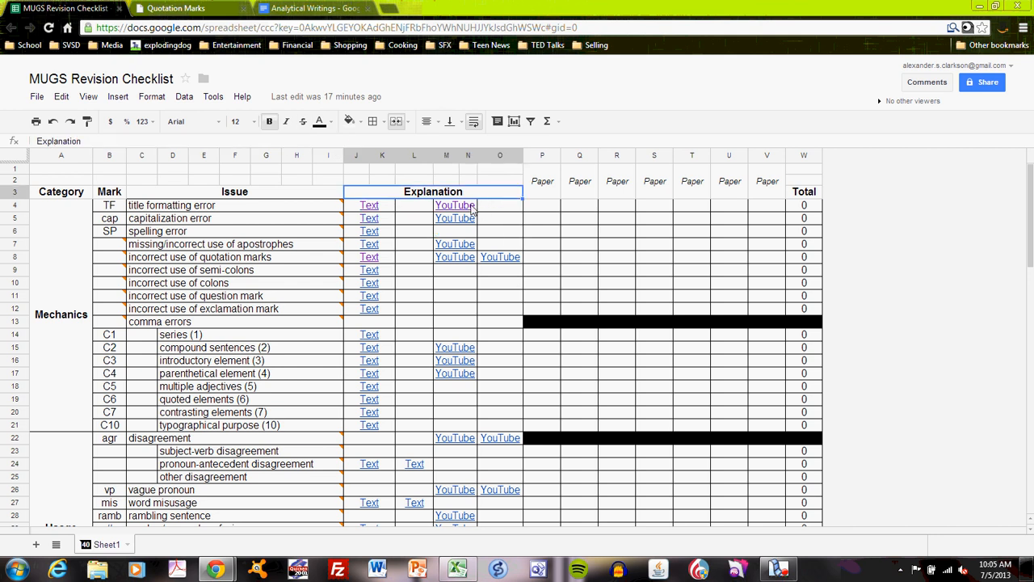
pyautogui.click(454, 204)
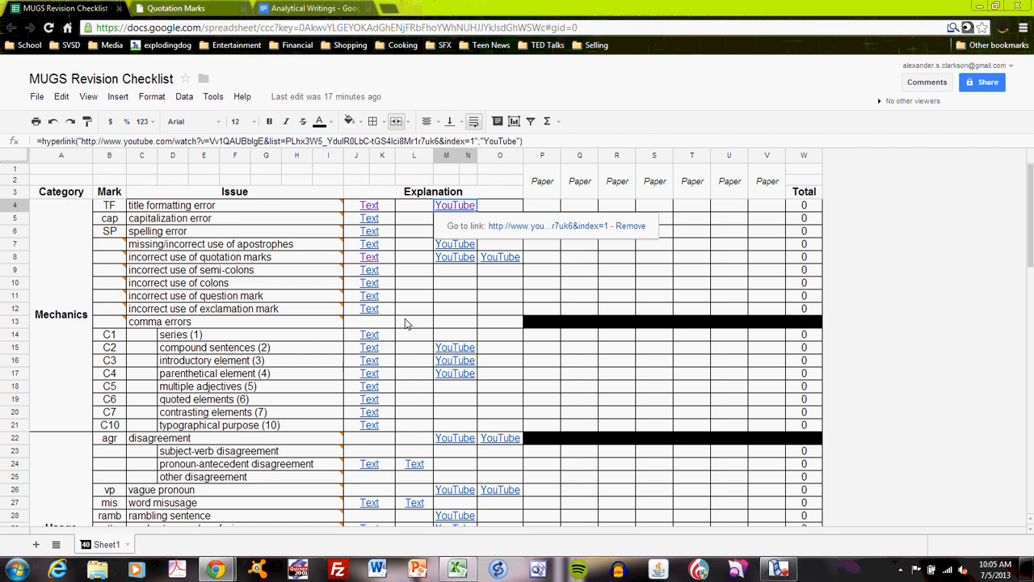
pyautogui.moveTo(389, 257)
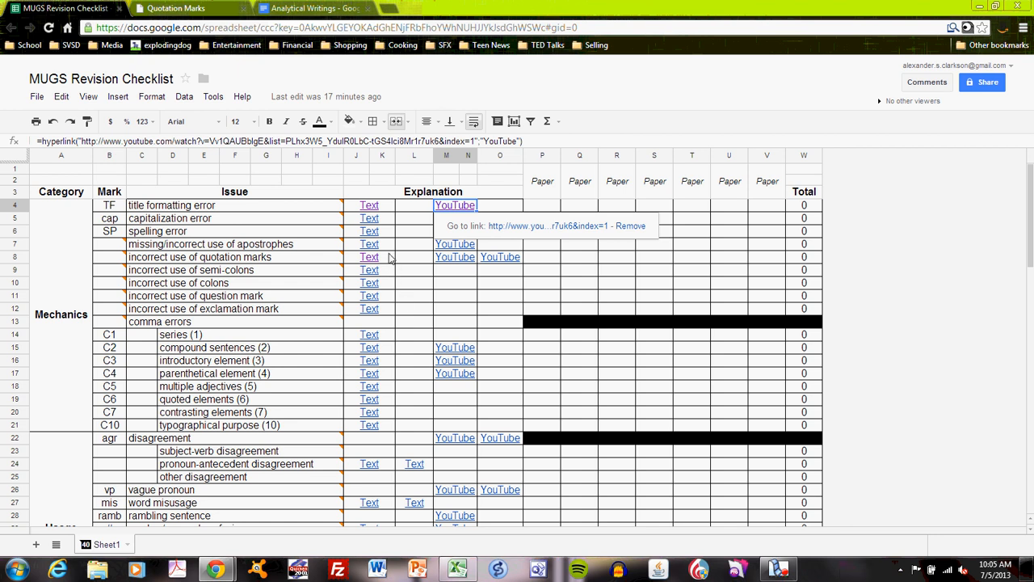
pyautogui.scroll(-3)
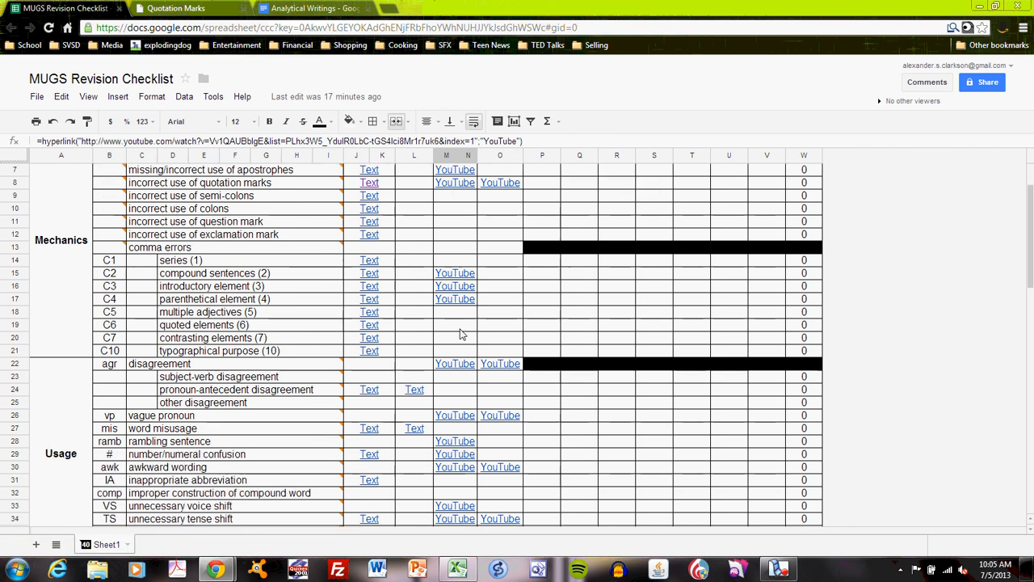
pyautogui.scroll(-3)
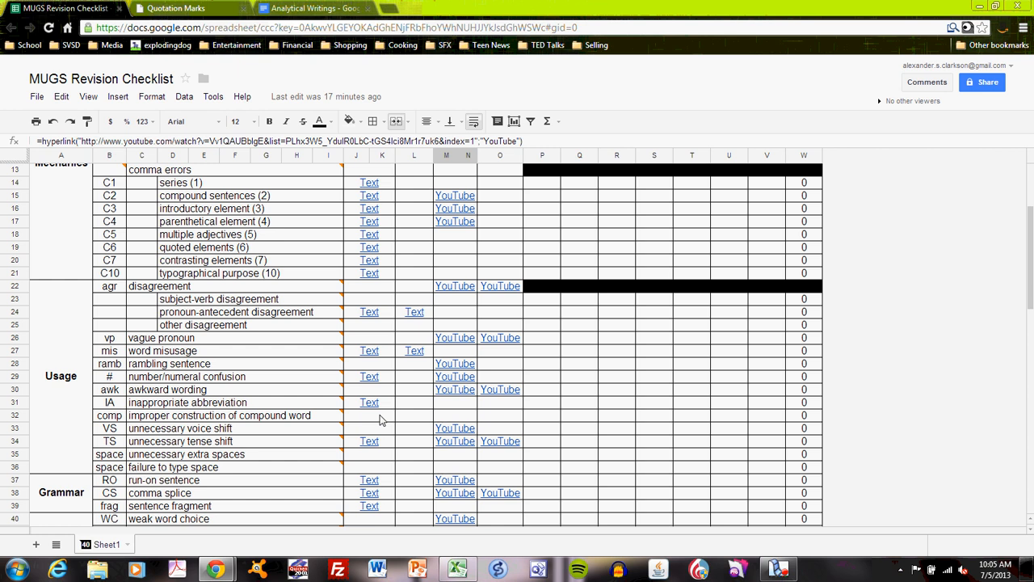
pyautogui.moveTo(456, 265)
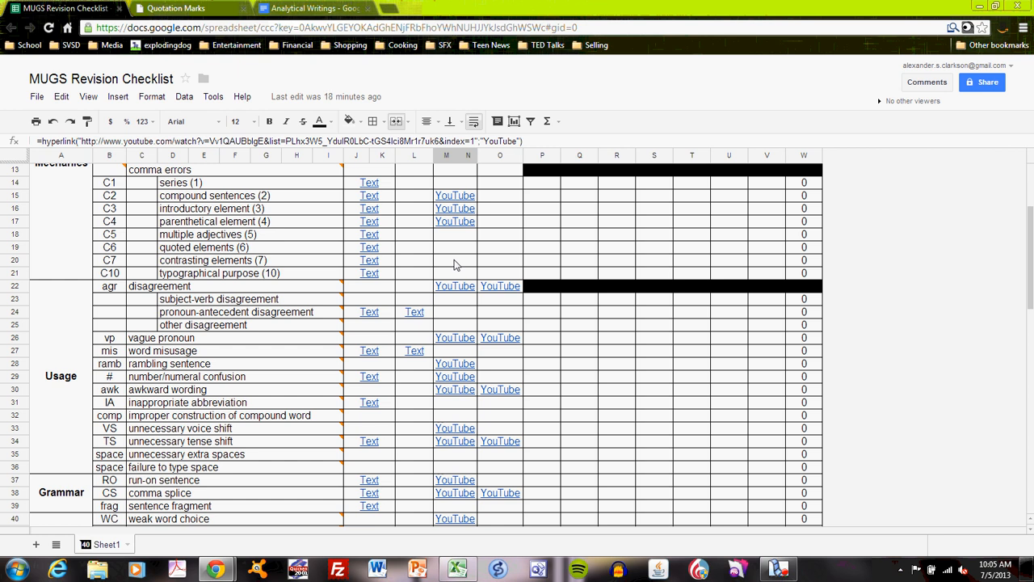
pyautogui.scroll(3)
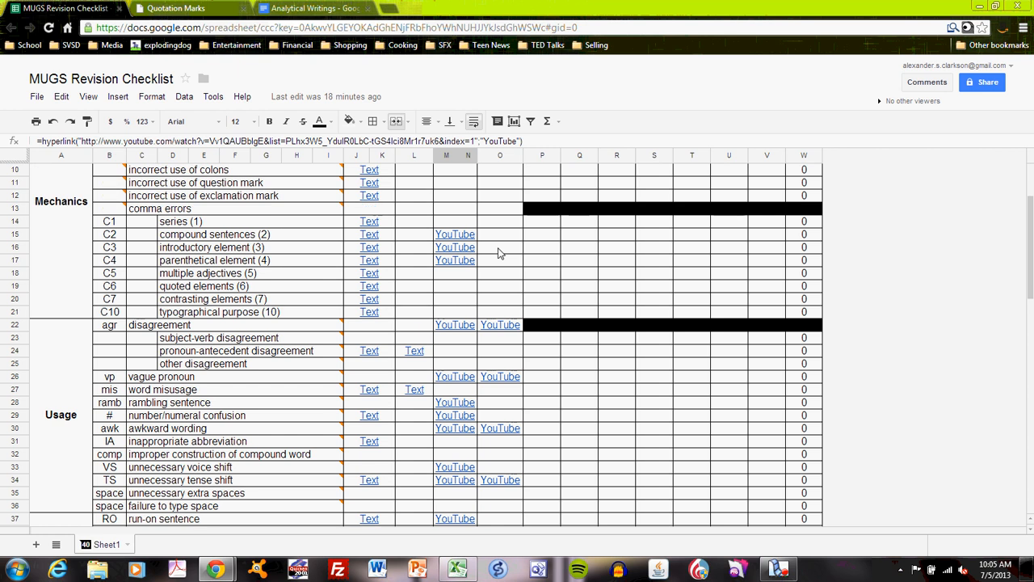
pyautogui.scroll(3)
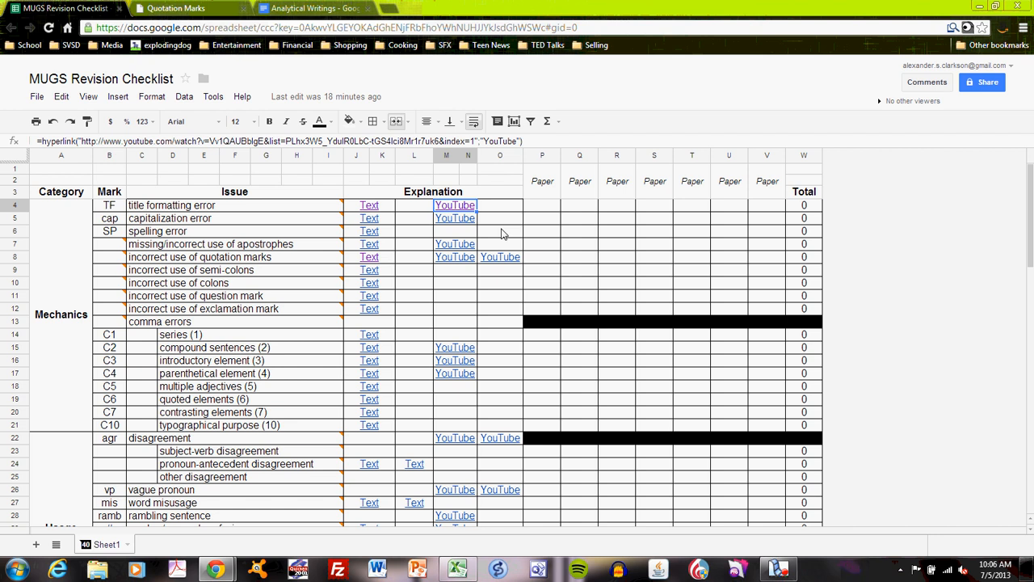
# Step: Switch from the checklist to the Analytical Writings essay in Google Docs
pyautogui.click(499, 231)
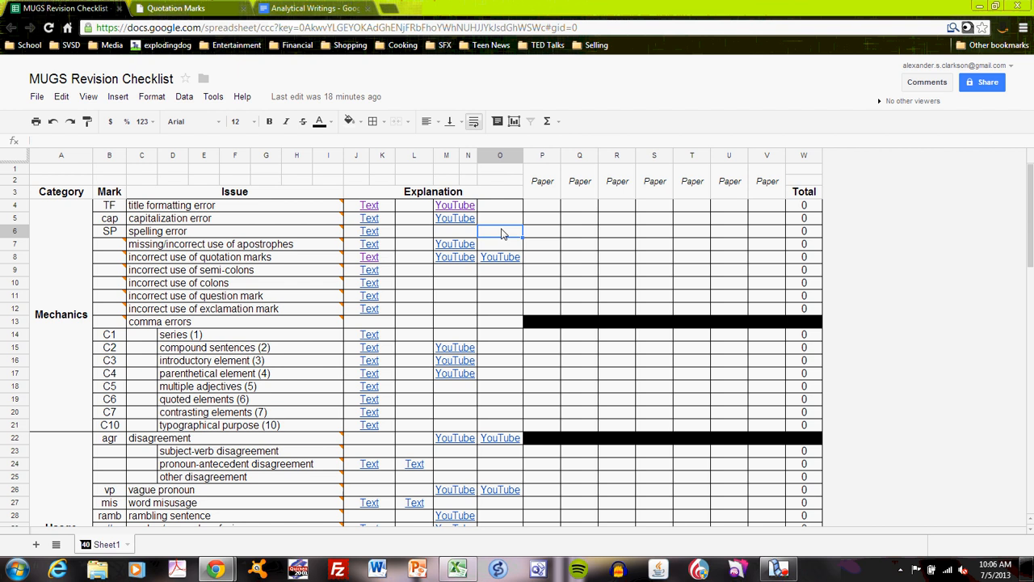
pyautogui.moveTo(565, 204)
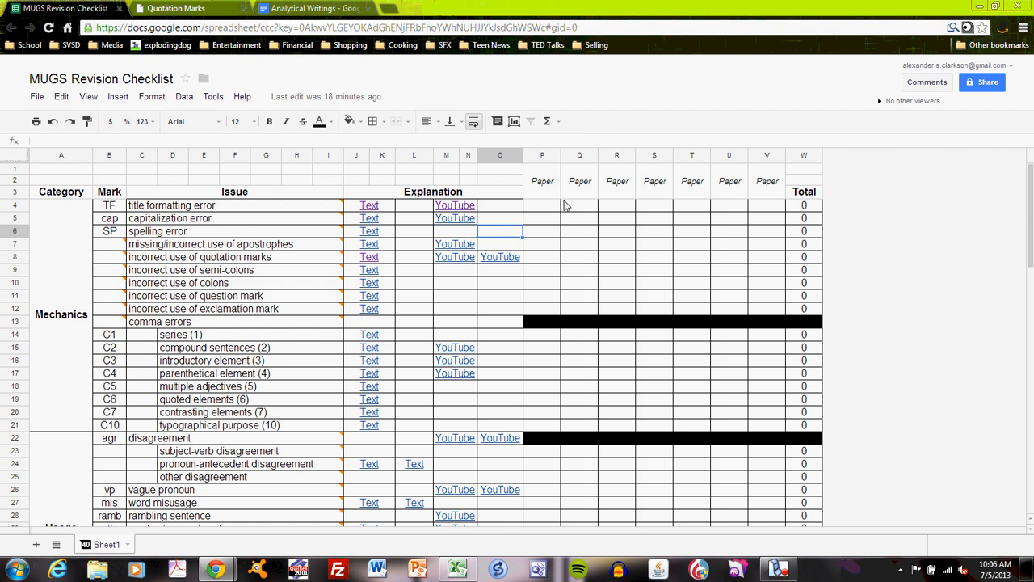
pyautogui.moveTo(760, 186)
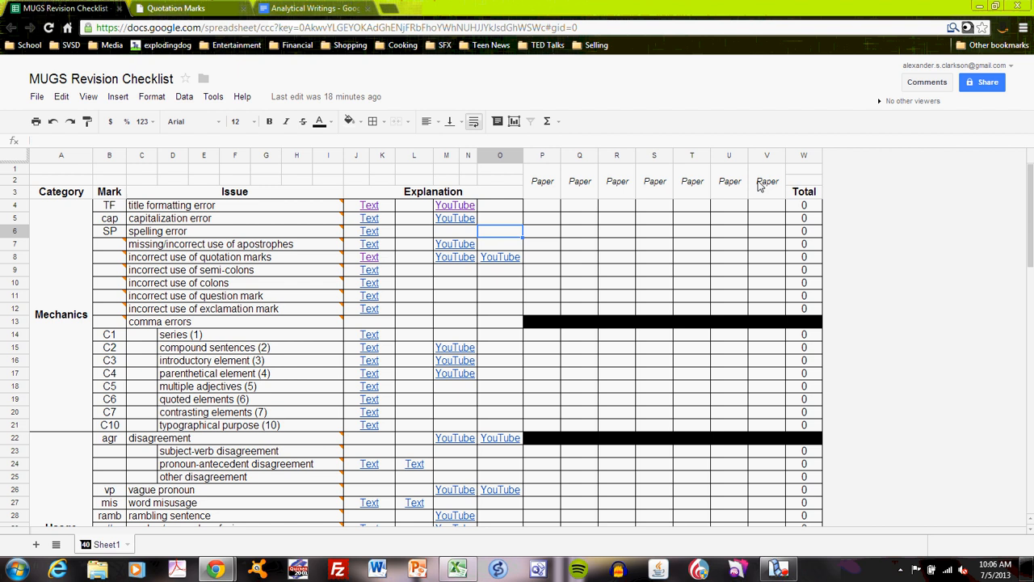
pyautogui.moveTo(700, 194)
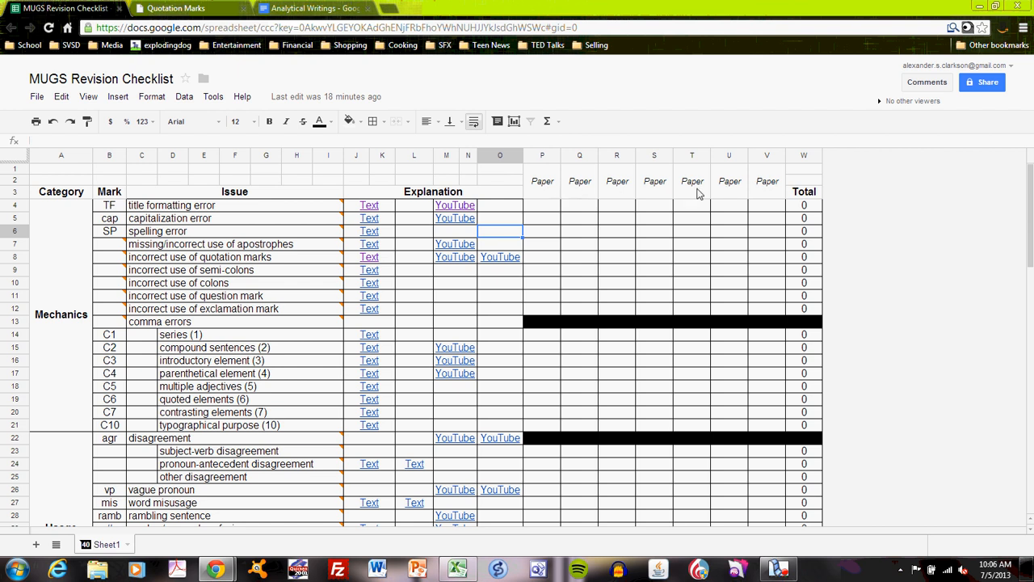
pyautogui.moveTo(552, 191)
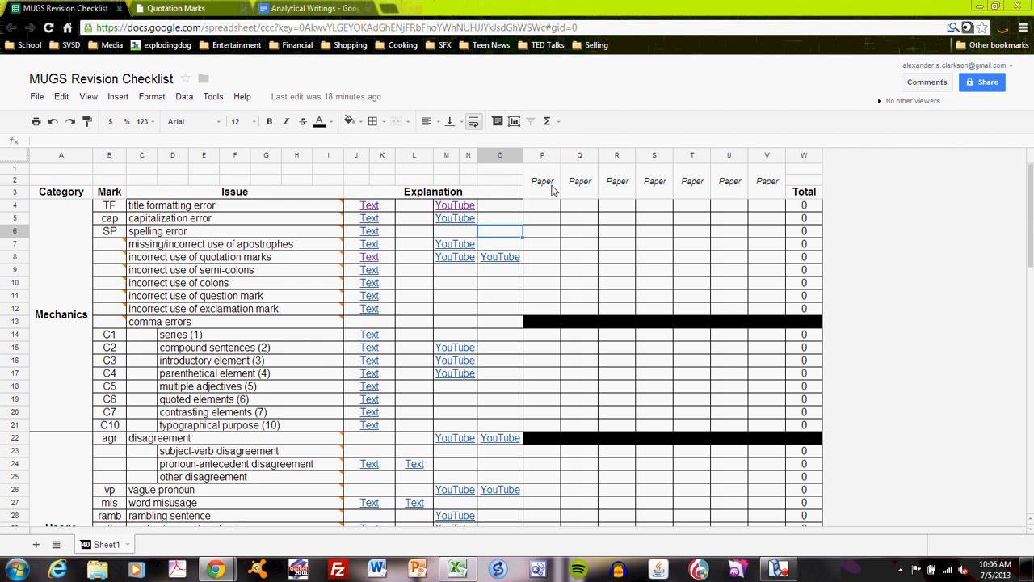
pyautogui.moveTo(837, 207)
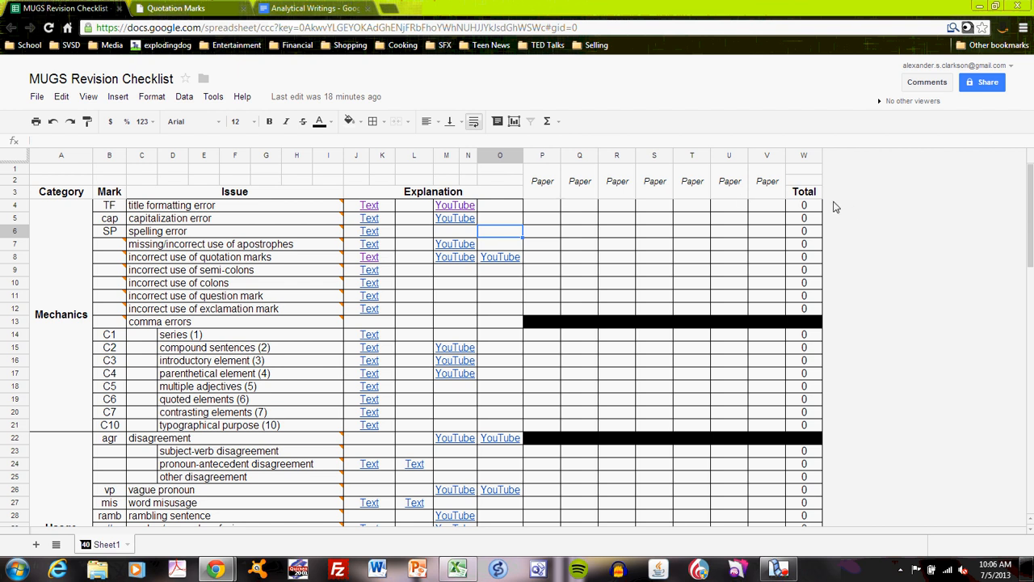
pyautogui.moveTo(814, 197)
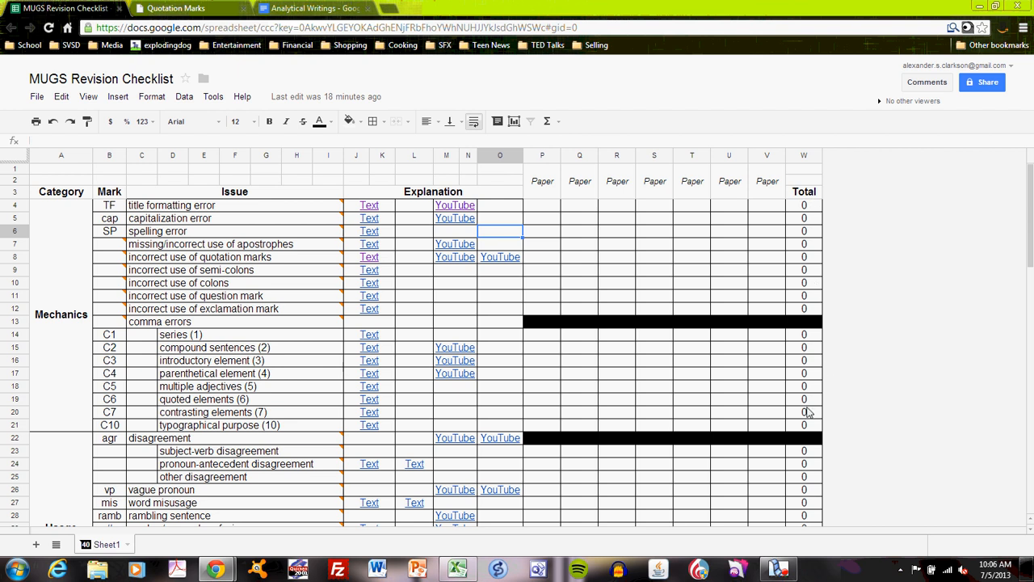
pyautogui.moveTo(808, 210)
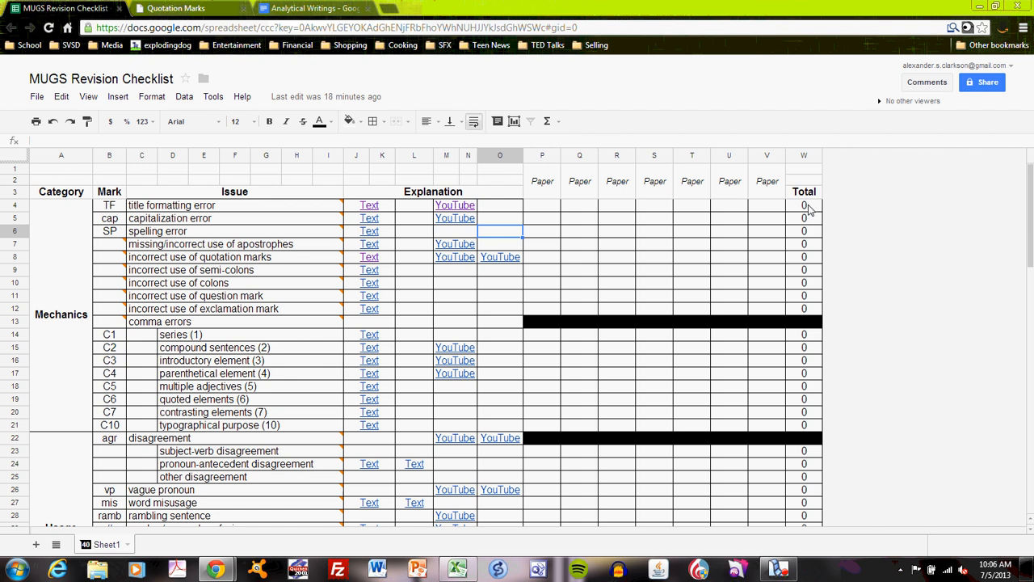
pyautogui.moveTo(788, 227)
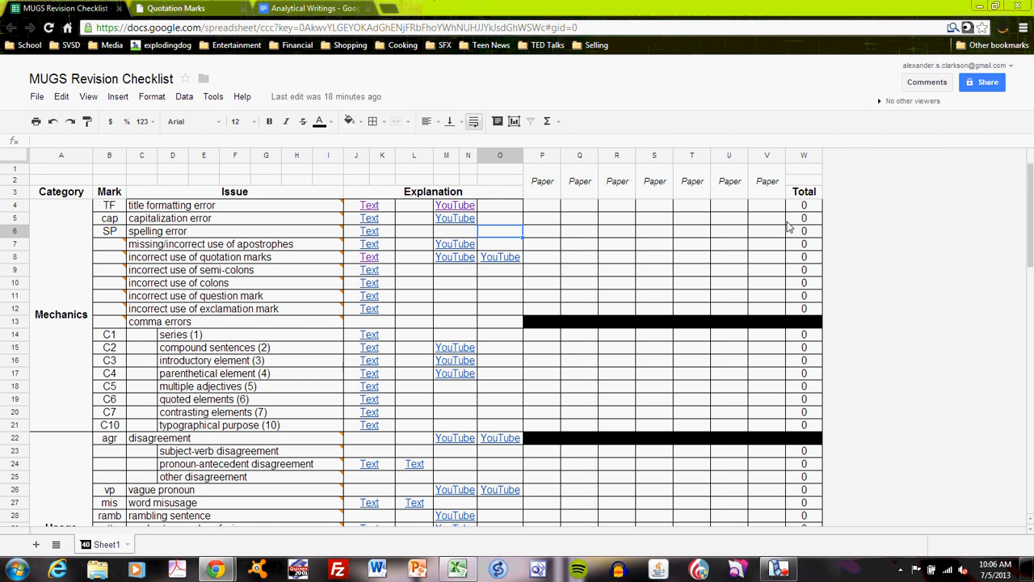
pyautogui.click(315, 8)
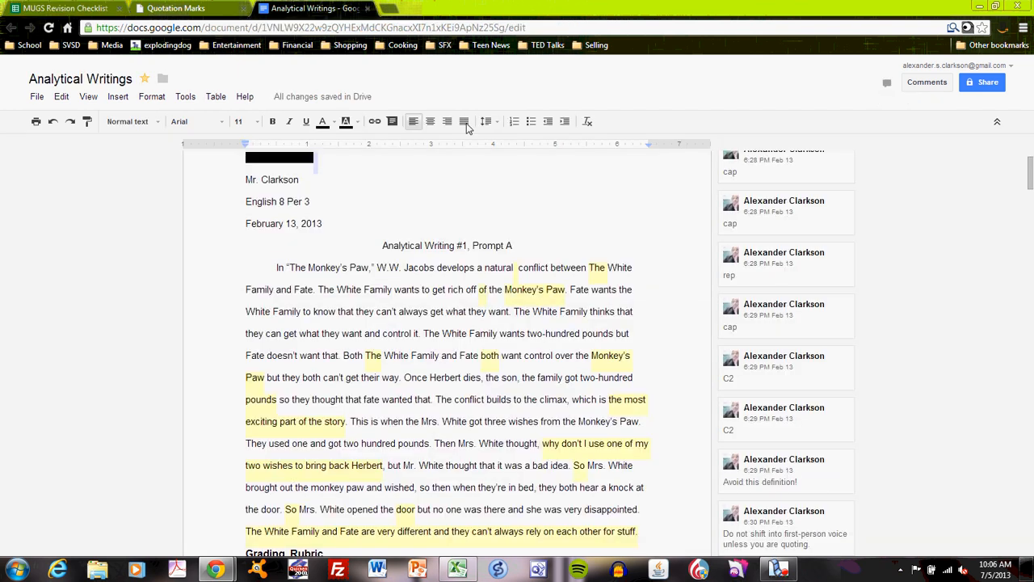
# Step: Scroll through the essay's comment codes and 16/20 rubric, then return to the checklist
pyautogui.scroll(-3)
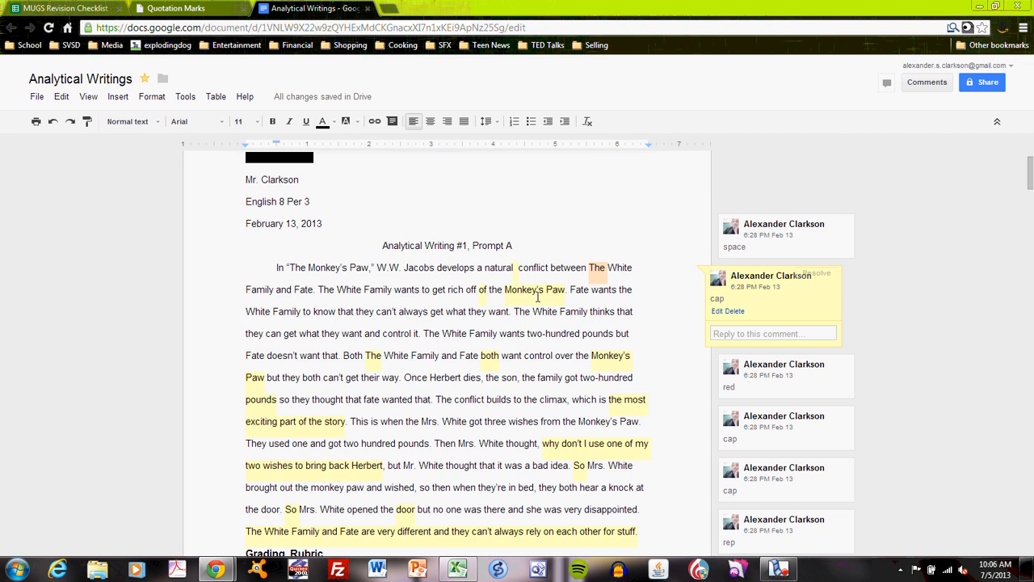
pyautogui.moveTo(514, 269)
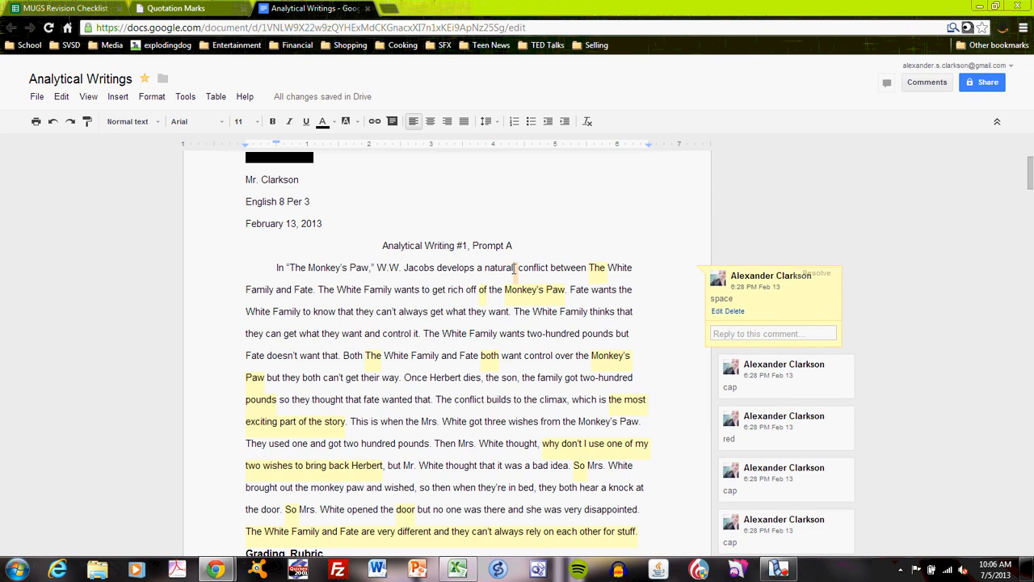
pyautogui.moveTo(582, 268)
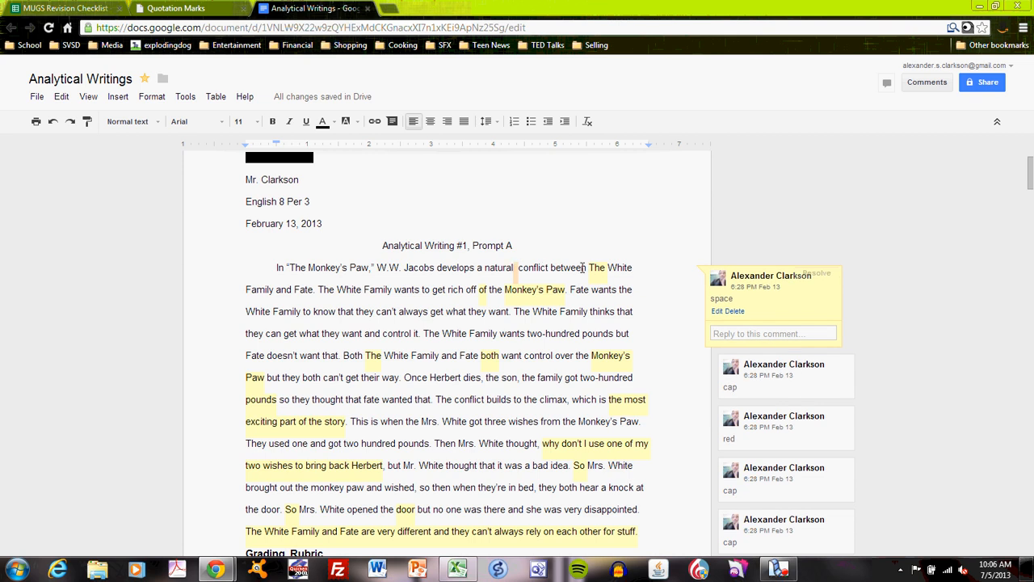
pyautogui.scroll(-3)
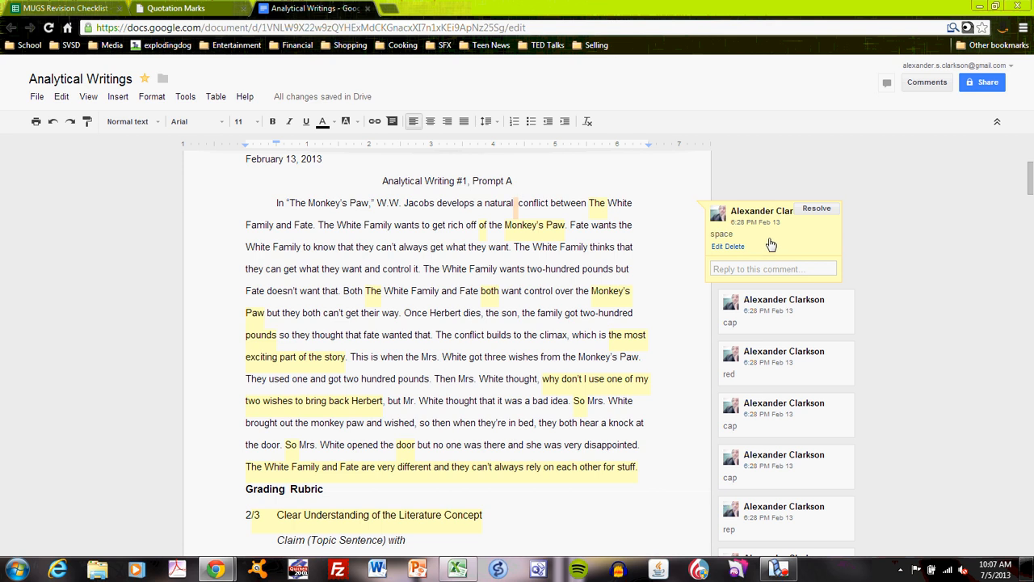
pyautogui.scroll(-3)
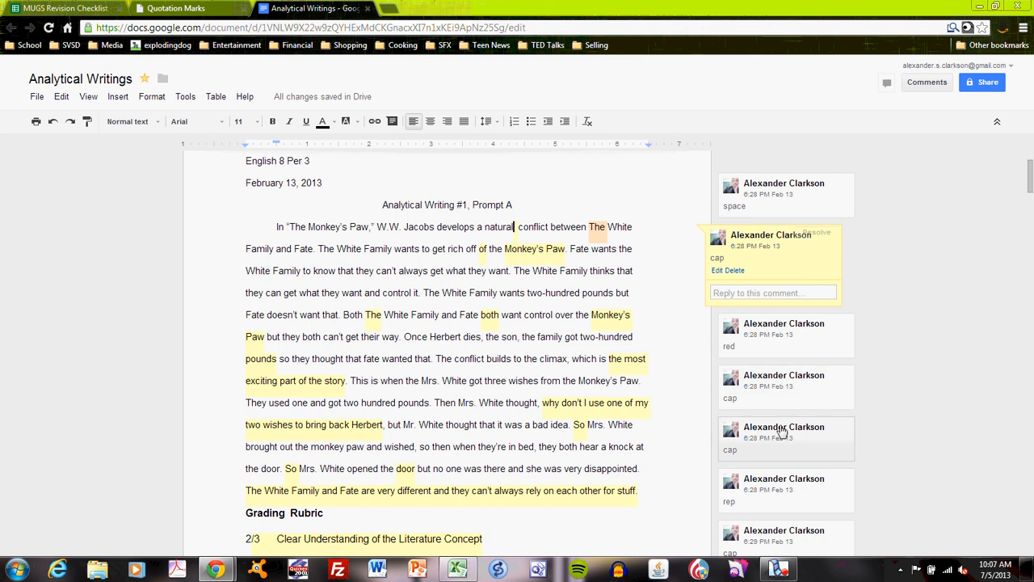
pyautogui.scroll(-3)
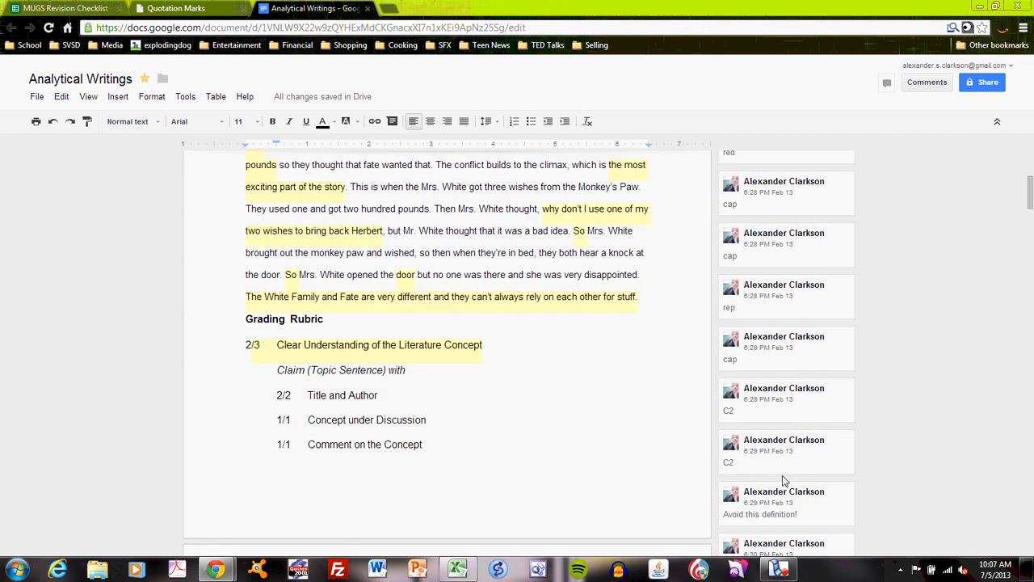
pyautogui.scroll(-3)
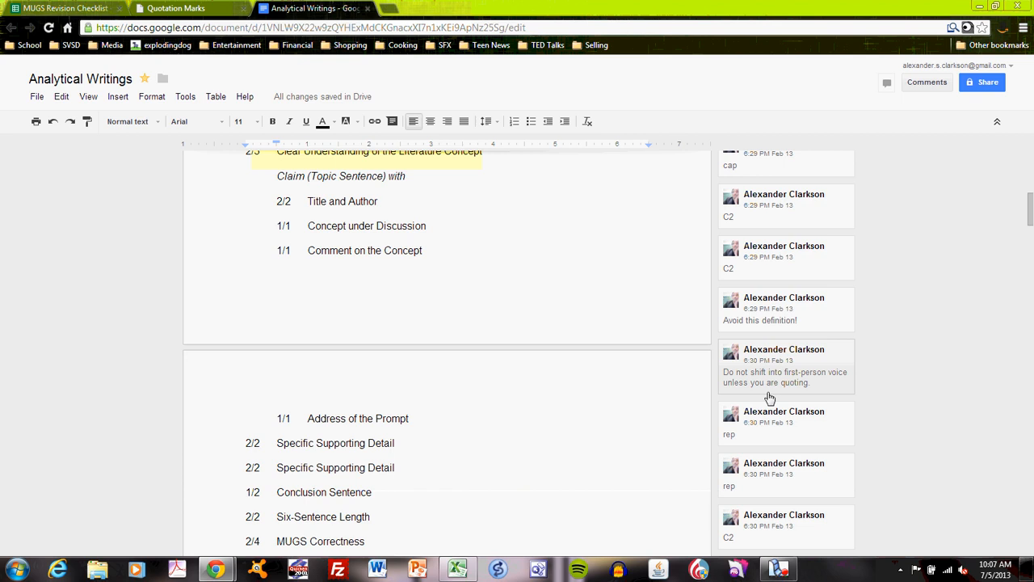
pyautogui.scroll(-3)
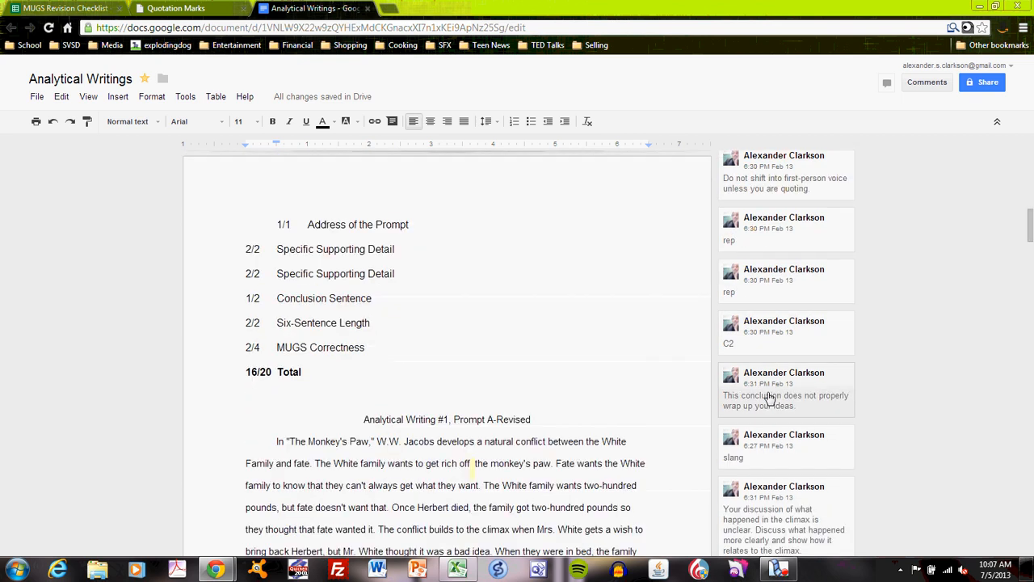
pyautogui.scroll(3)
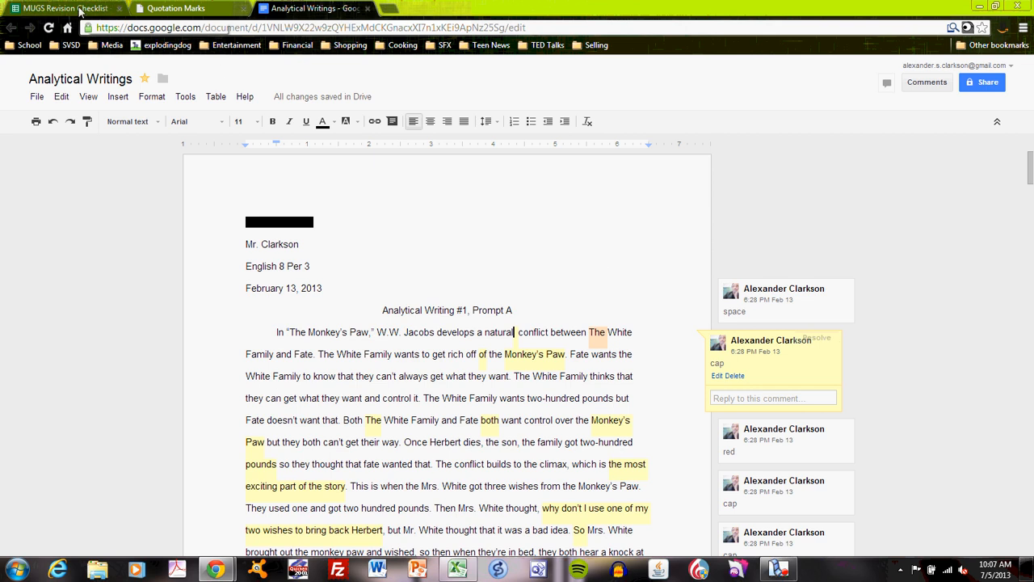
pyautogui.click(65, 8)
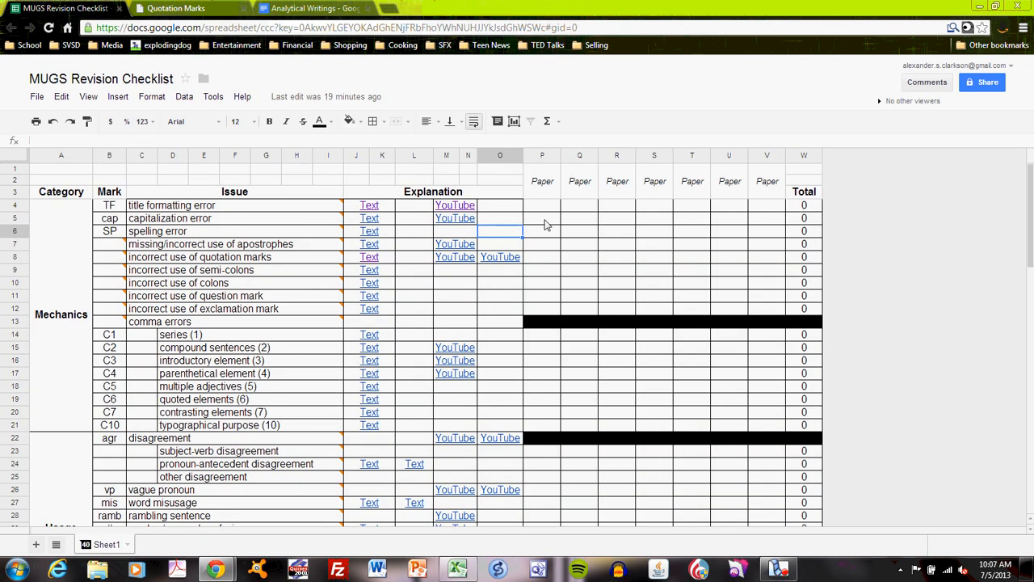
# Step: Enter 4 capitalization errors in P5 and retitle the paper column AW #1
pyautogui.click(543, 218)
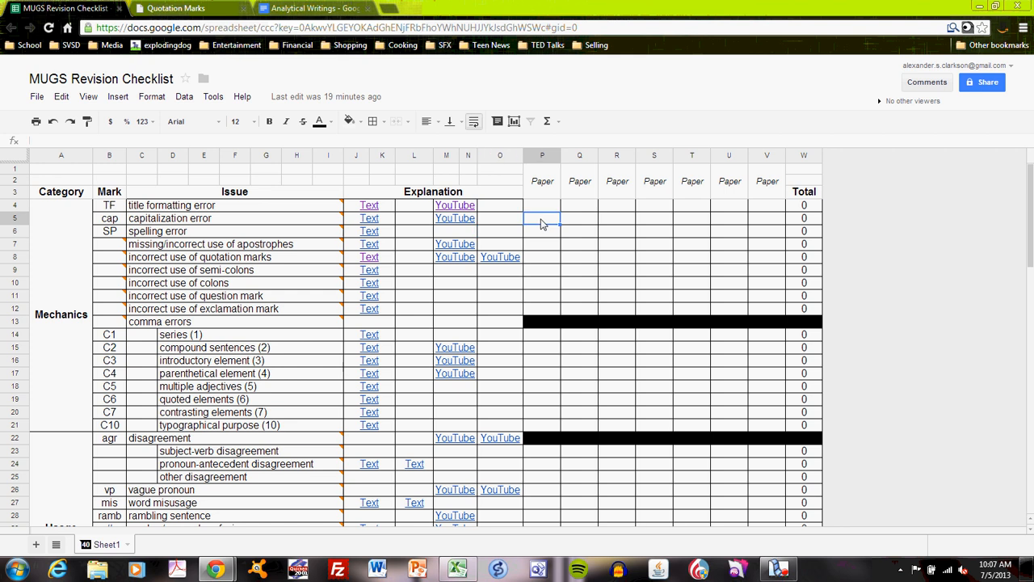
pyautogui.write('4')
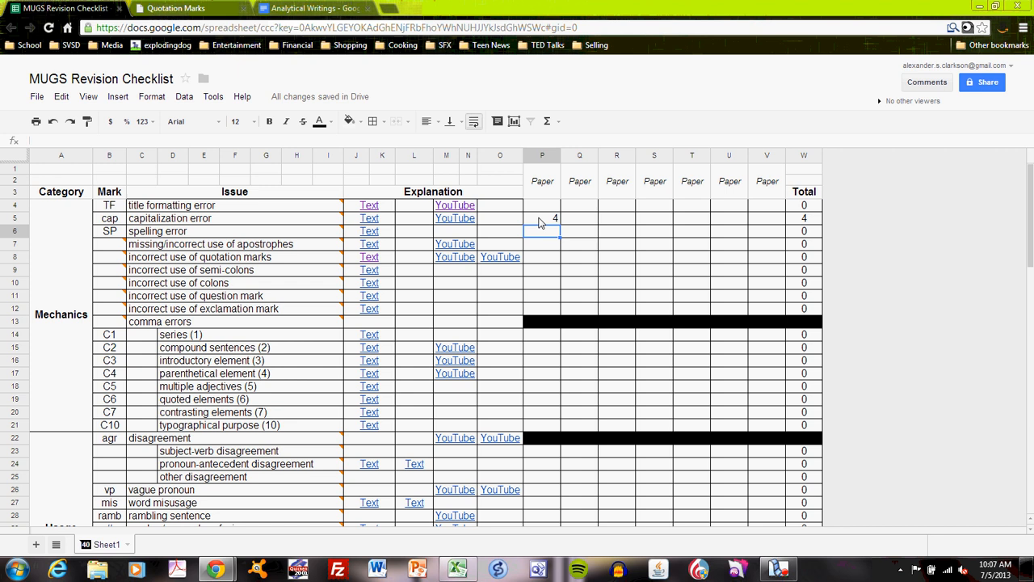
pyautogui.click(543, 181)
pyautogui.write('AW')
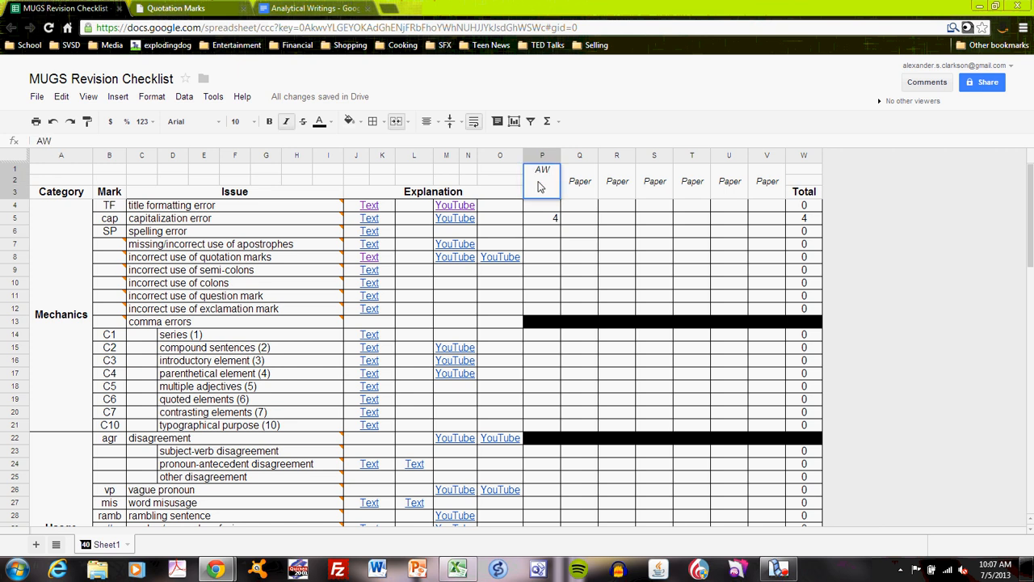
pyautogui.write('#')
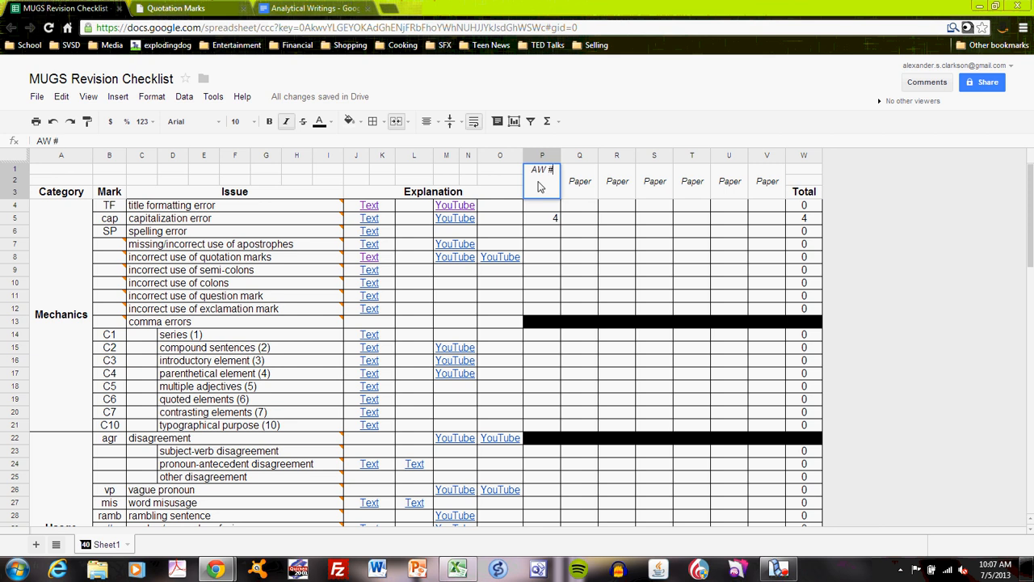
pyautogui.write('1')
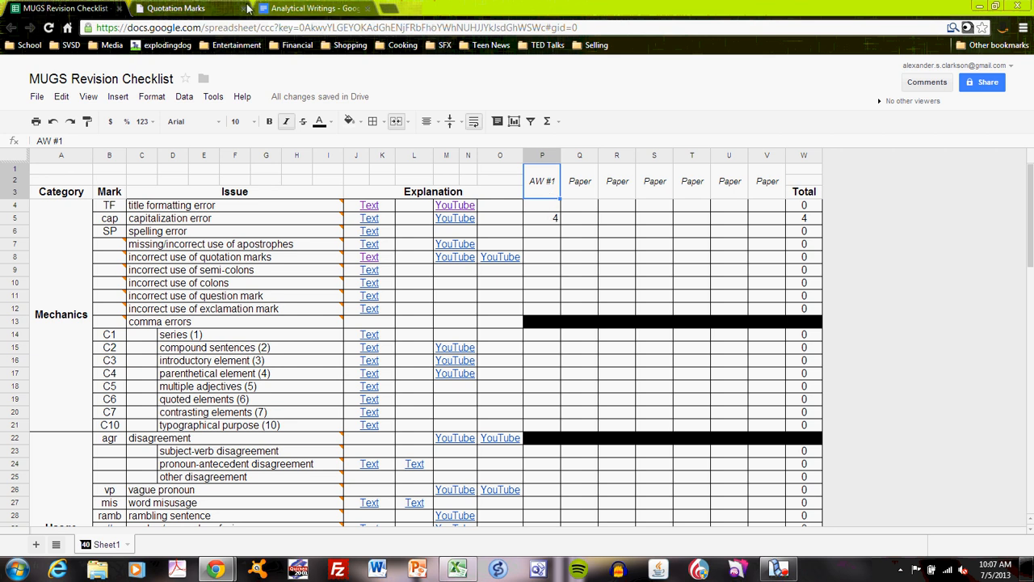
# Step: Recheck the essay's space comment, then scroll the checklist toward the extra-spaces row
pyautogui.click(310, 8)
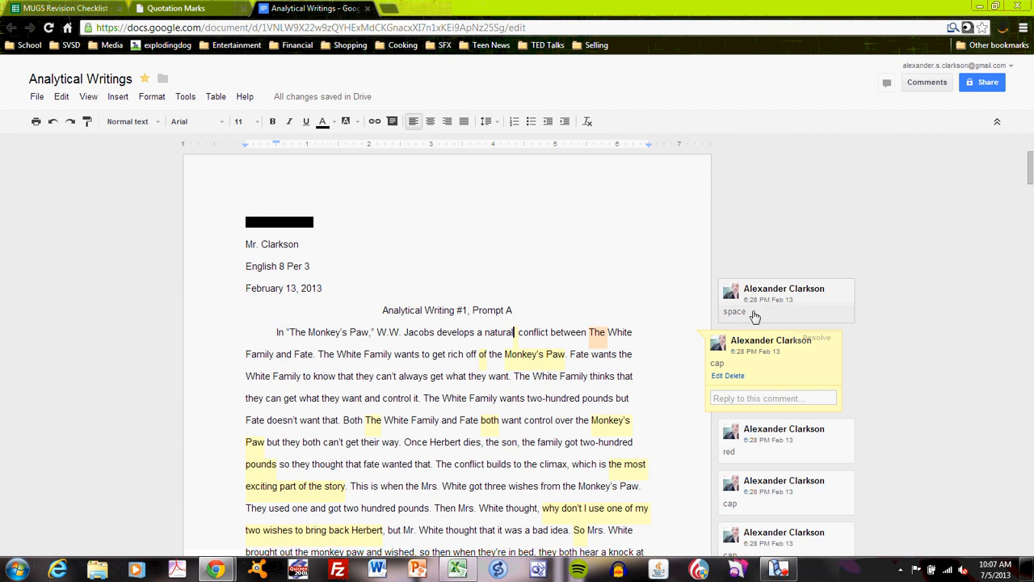
pyautogui.scroll(-3)
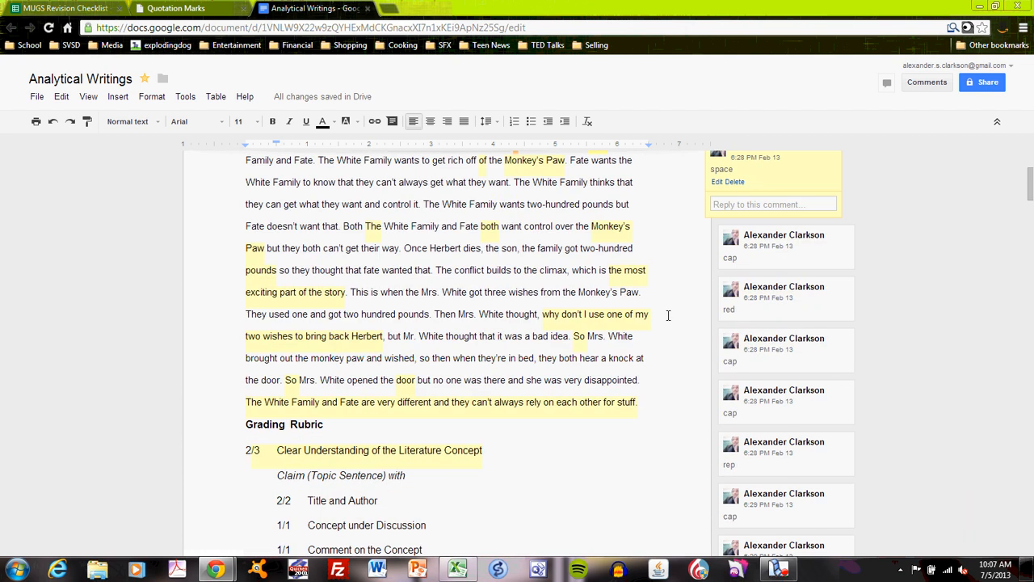
pyautogui.scroll(3)
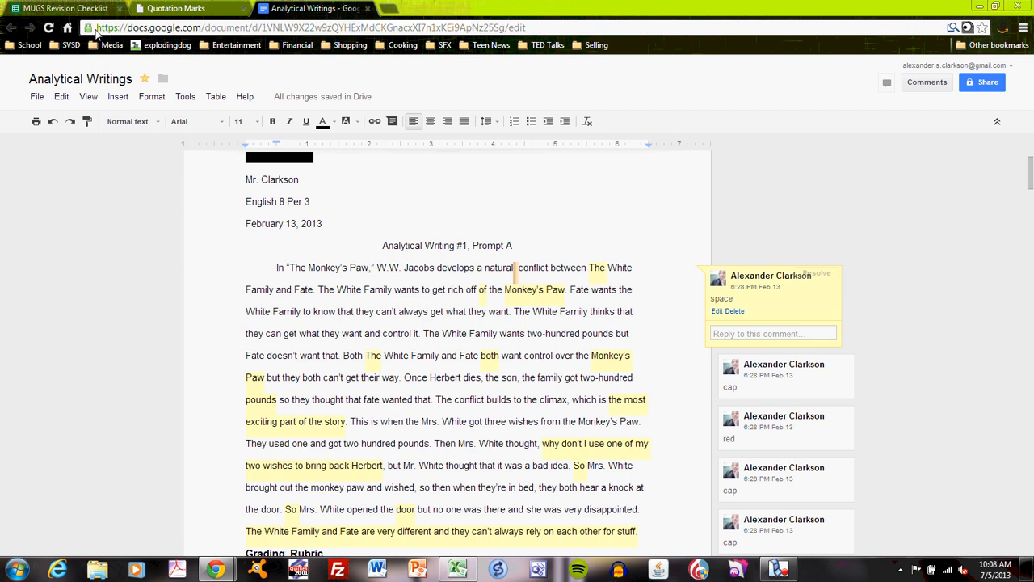
pyautogui.scroll(-3)
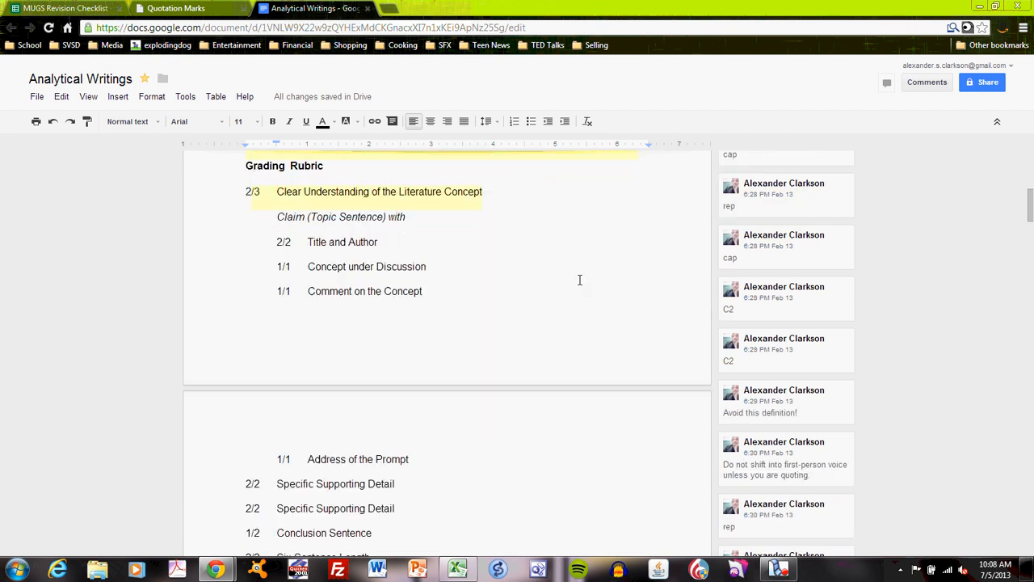
pyautogui.scroll(-3)
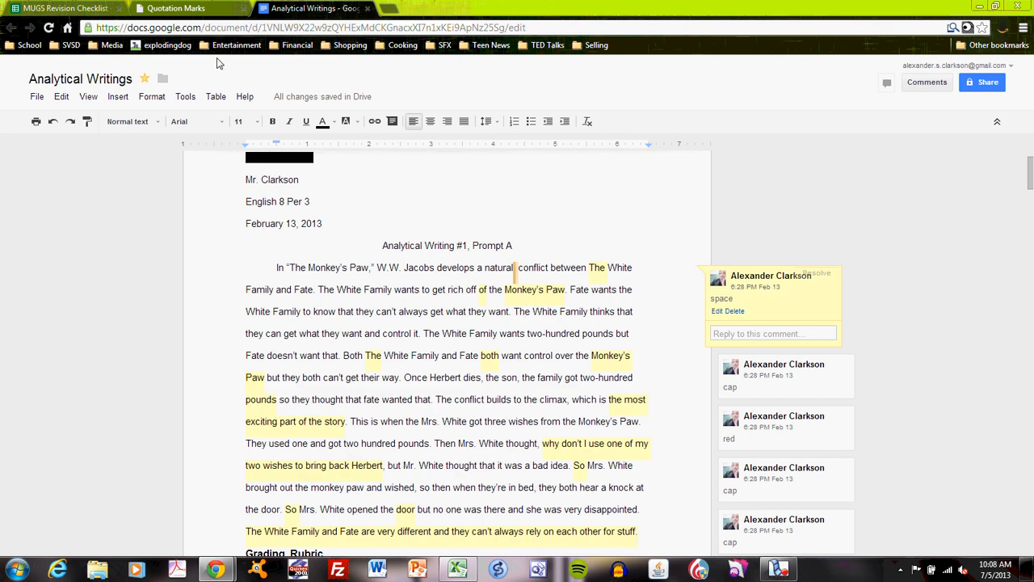
pyautogui.click(65, 8)
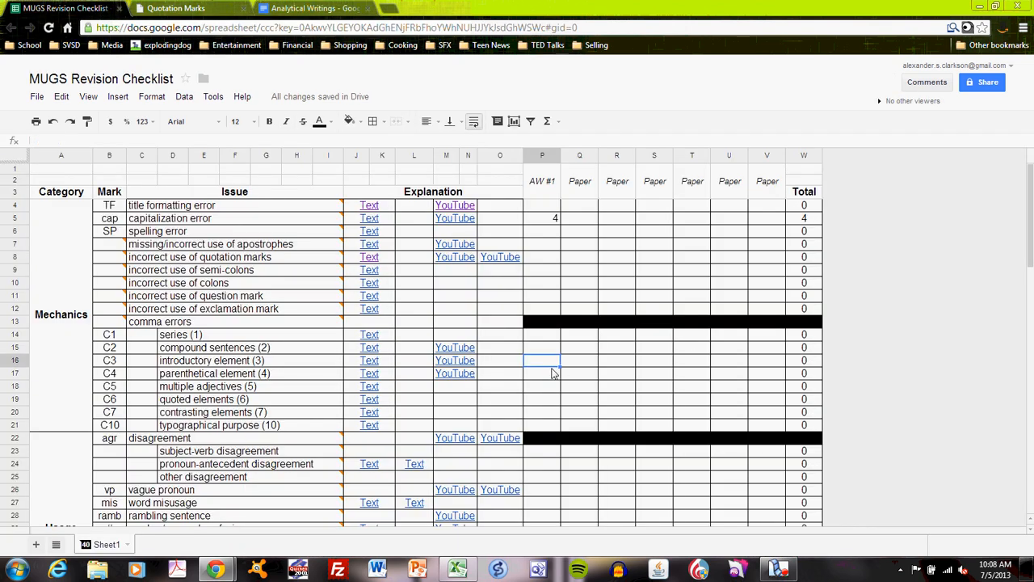
pyautogui.scroll(-3)
pyautogui.write('1')
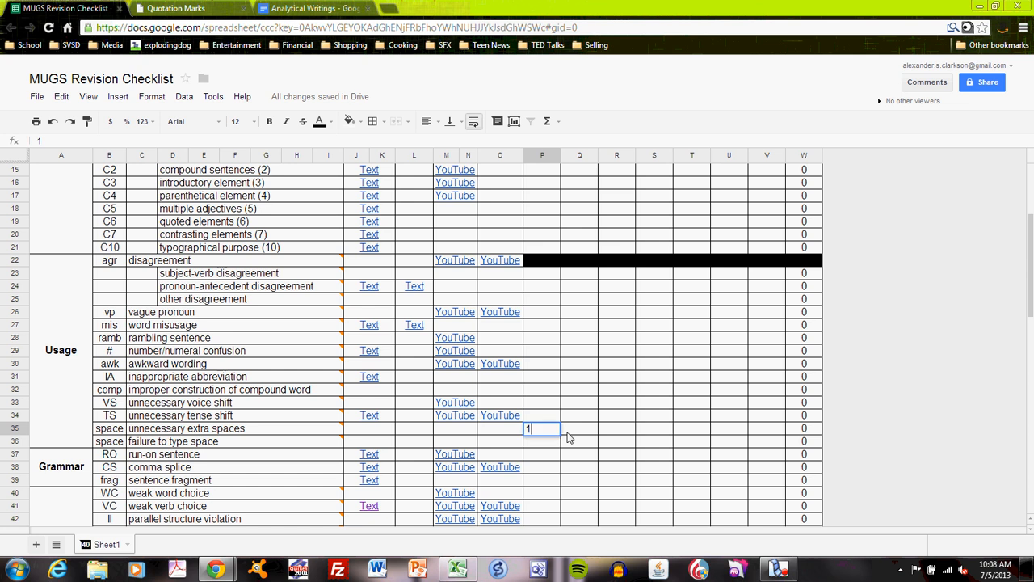
pyautogui.click(311, 8)
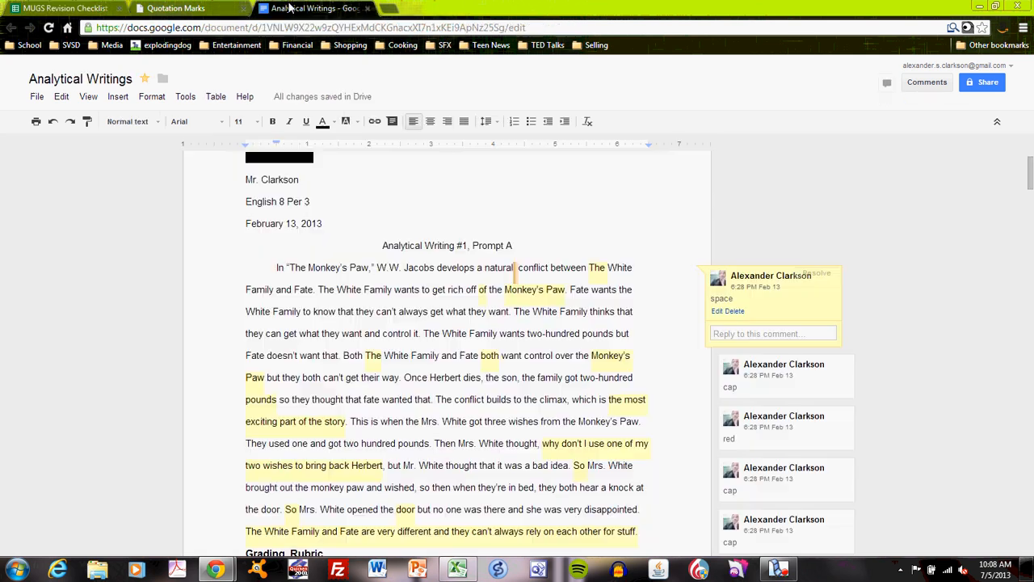
pyautogui.scroll(-3)
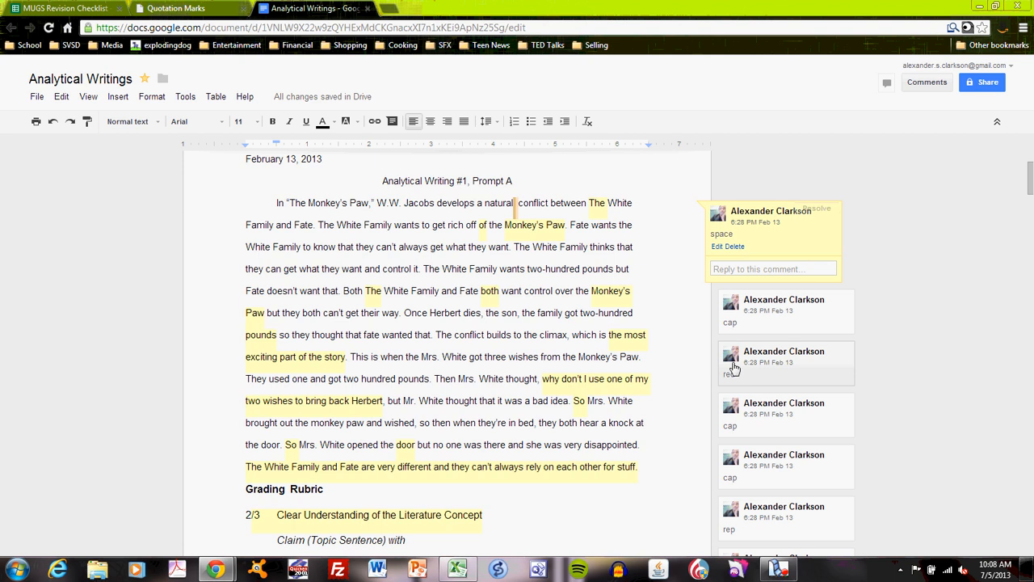
pyautogui.scroll(-3)
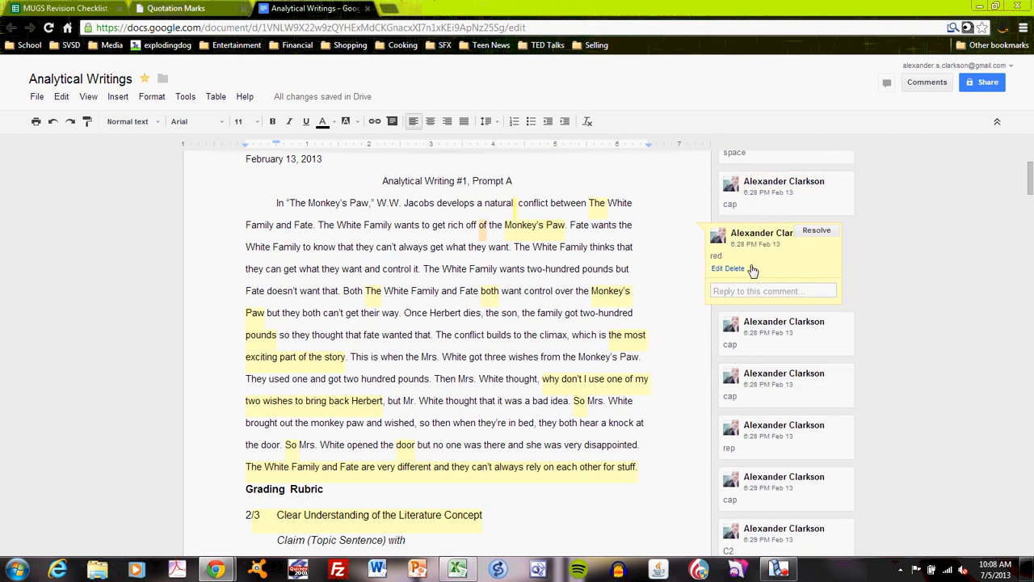
pyautogui.scroll(-3)
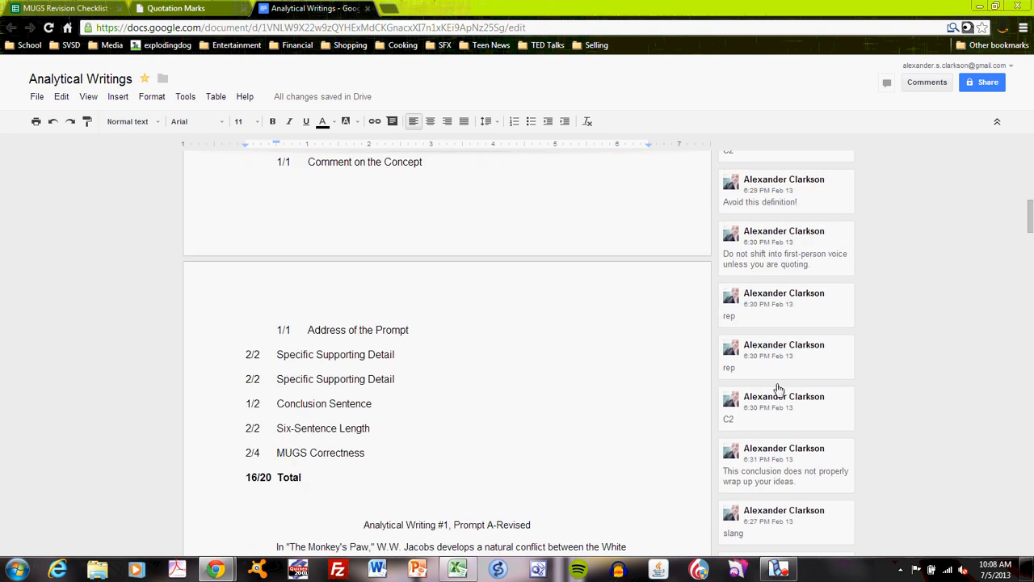
pyautogui.scroll(-3)
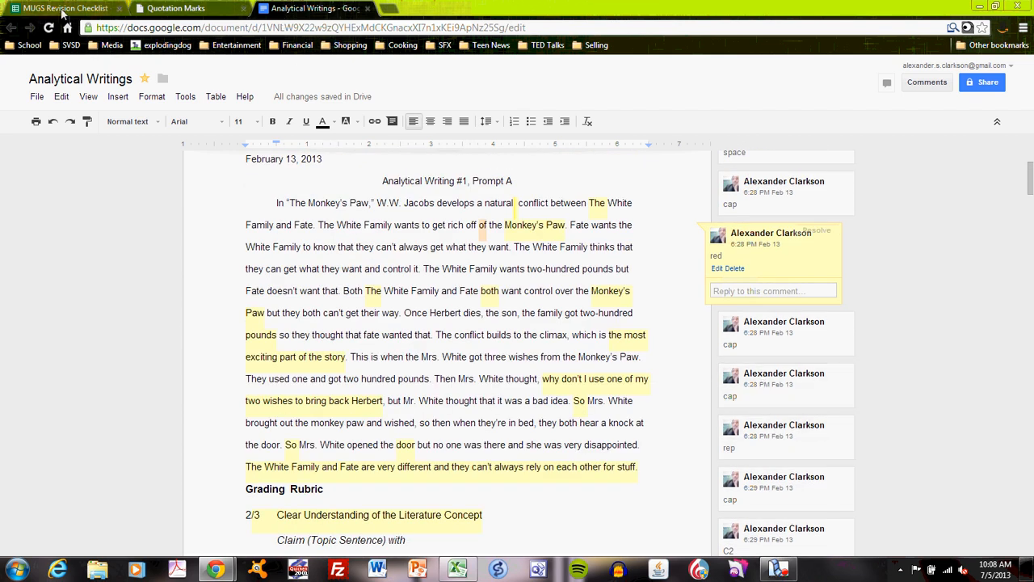
# Step: Select the redundant word or phrase tally cell in column P for AW #1
pyautogui.click(65, 8)
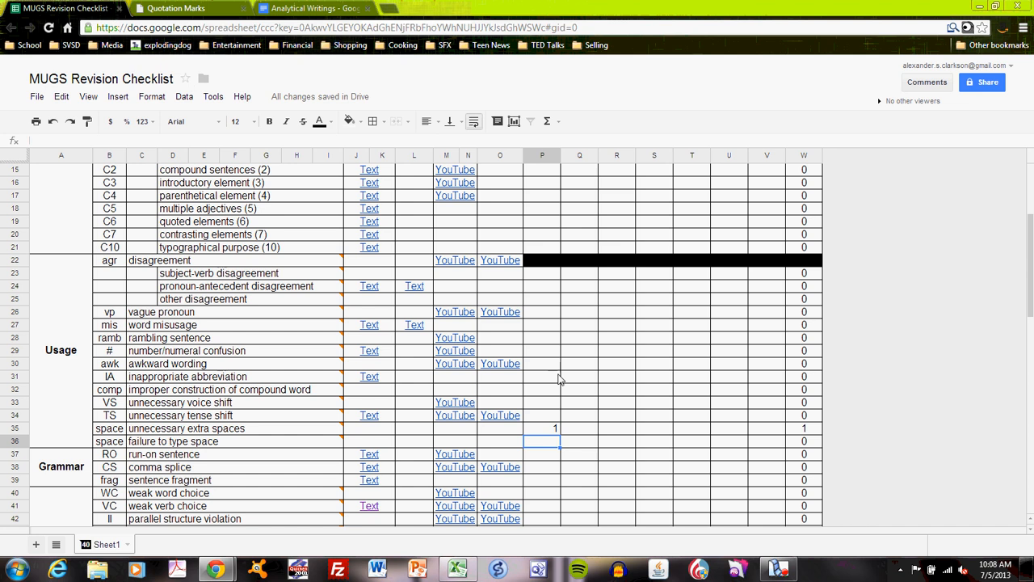
pyautogui.scroll(-3)
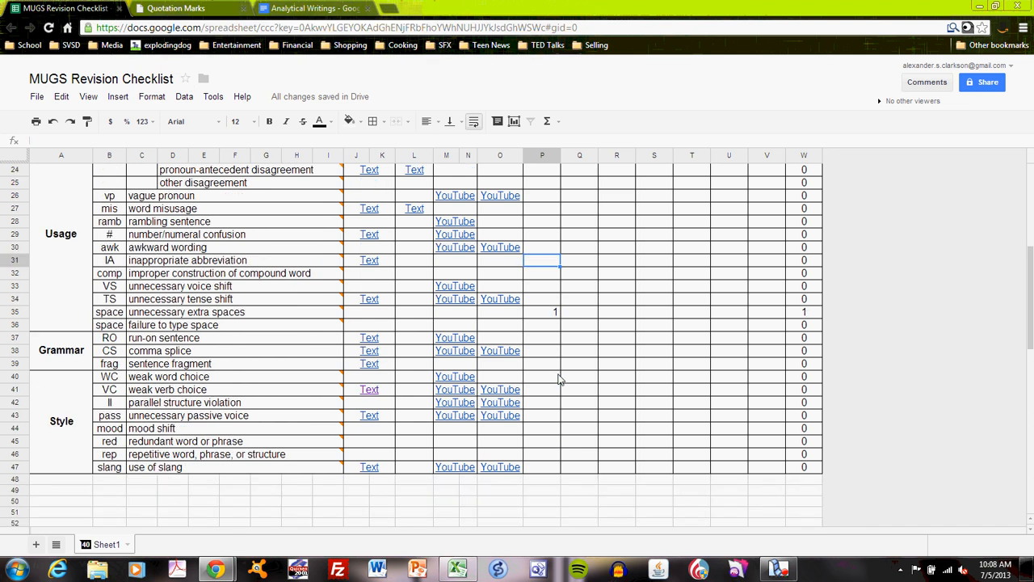
pyautogui.moveTo(548, 446)
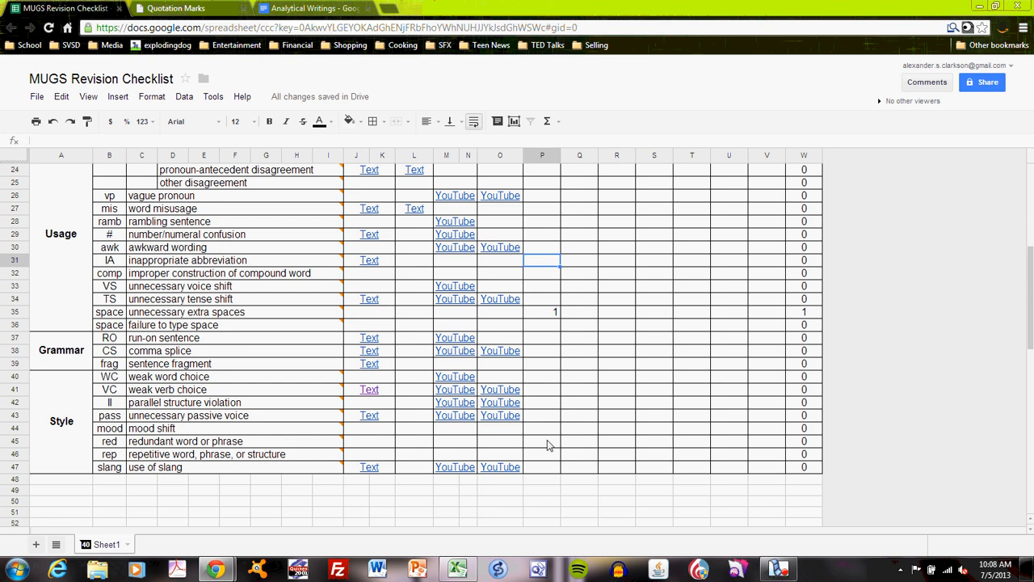
pyautogui.click(543, 440)
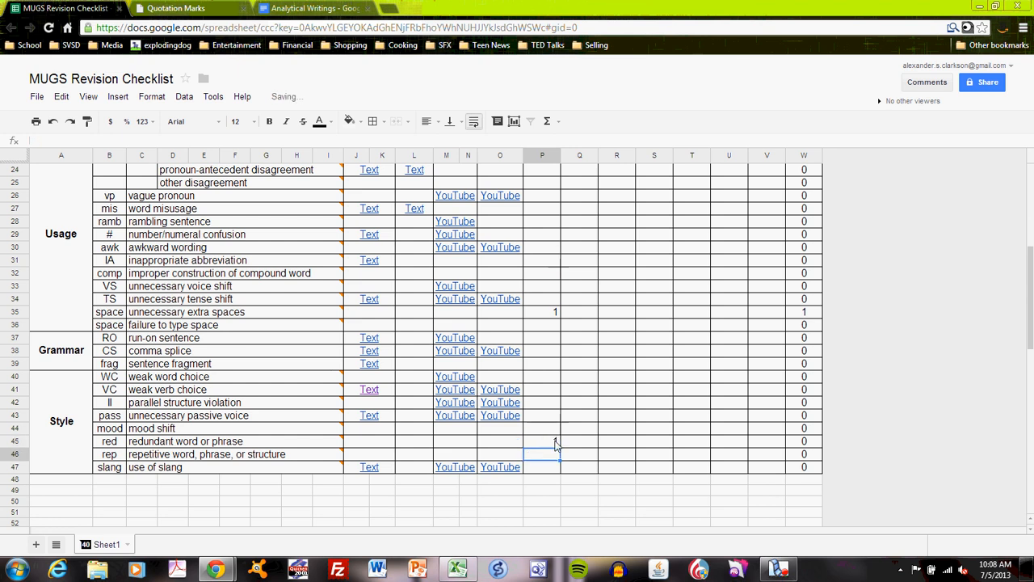
# Step: Count the rep comments in the essay and confirm a repetitive-word tally of 3
pyautogui.click(310, 8)
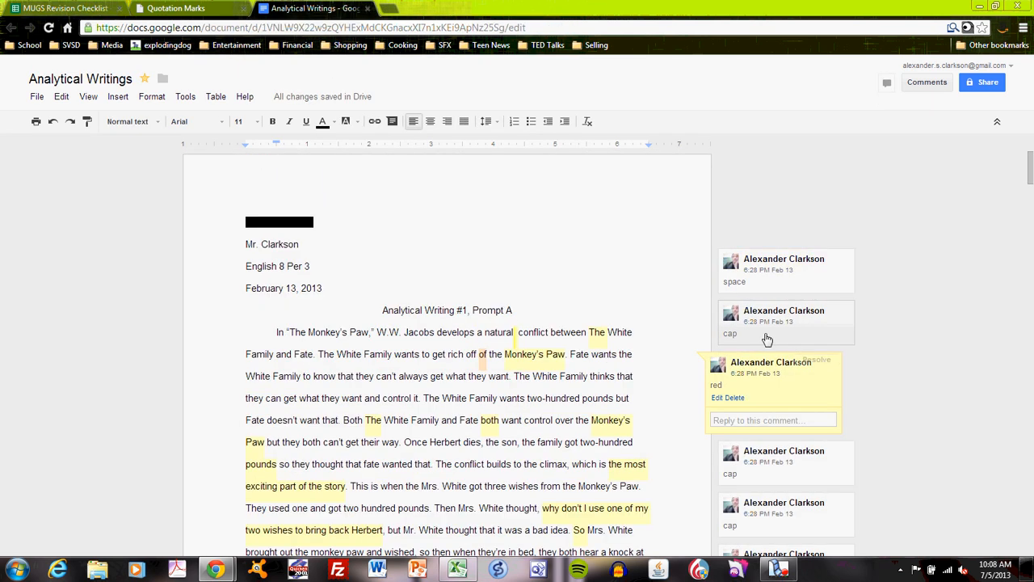
pyautogui.scroll(-3)
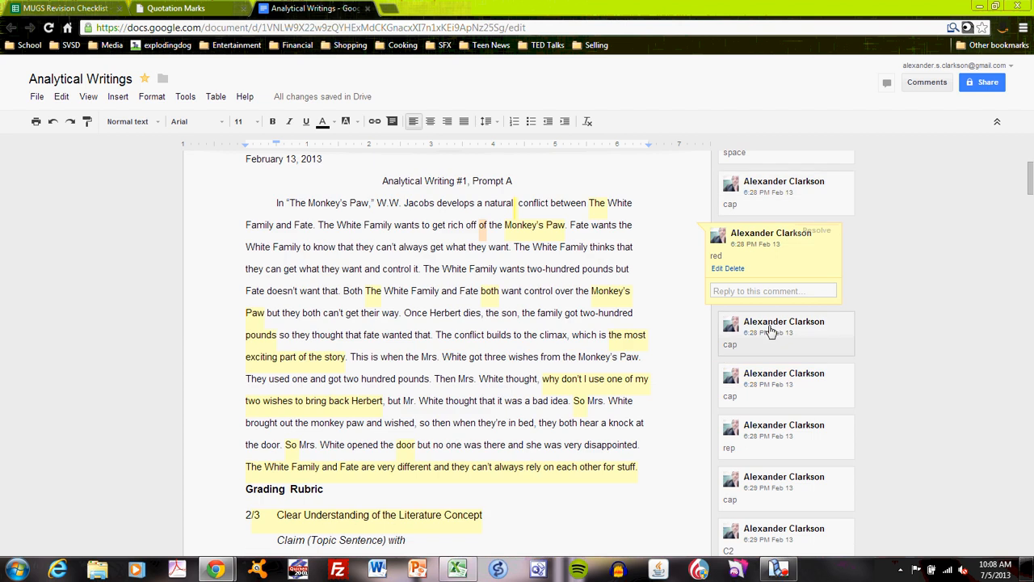
pyautogui.scroll(-3)
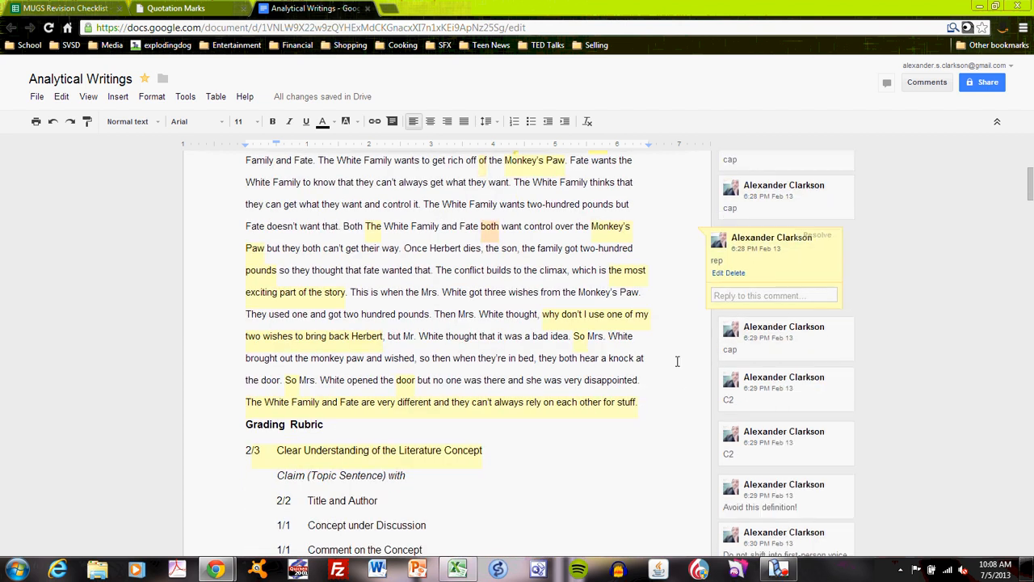
pyautogui.scroll(-3)
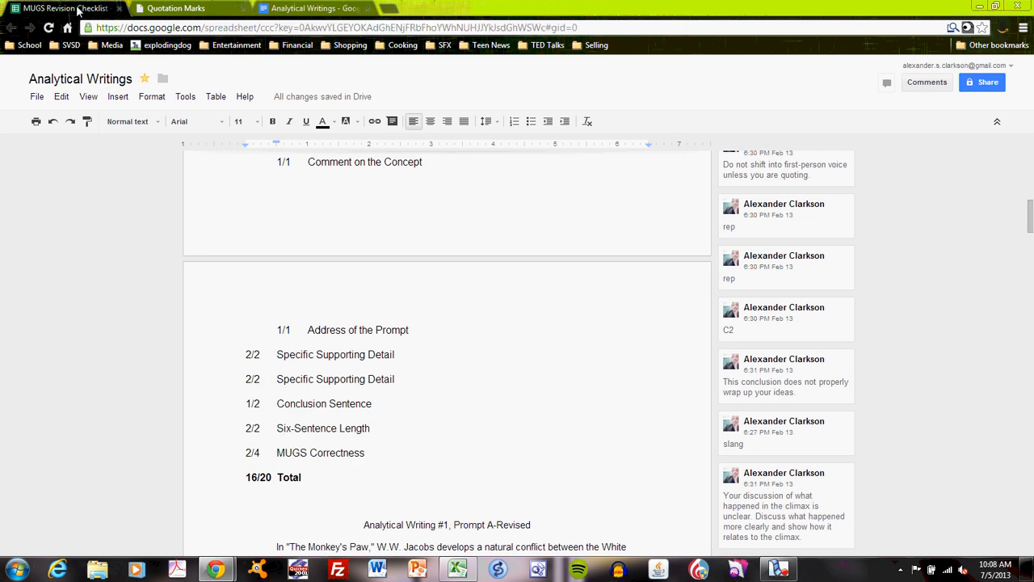
pyautogui.click(67, 8)
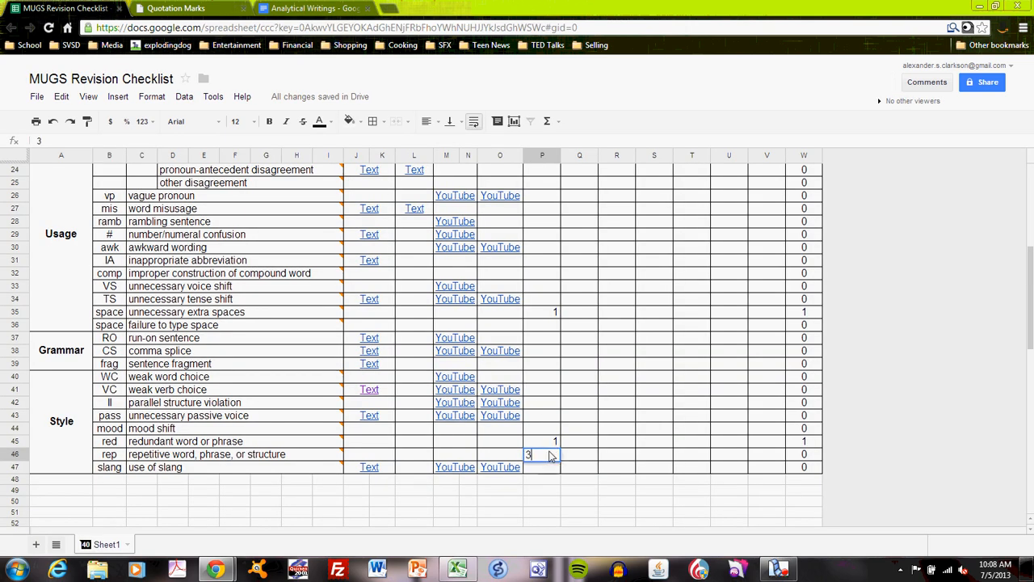
pyautogui.press('Return')
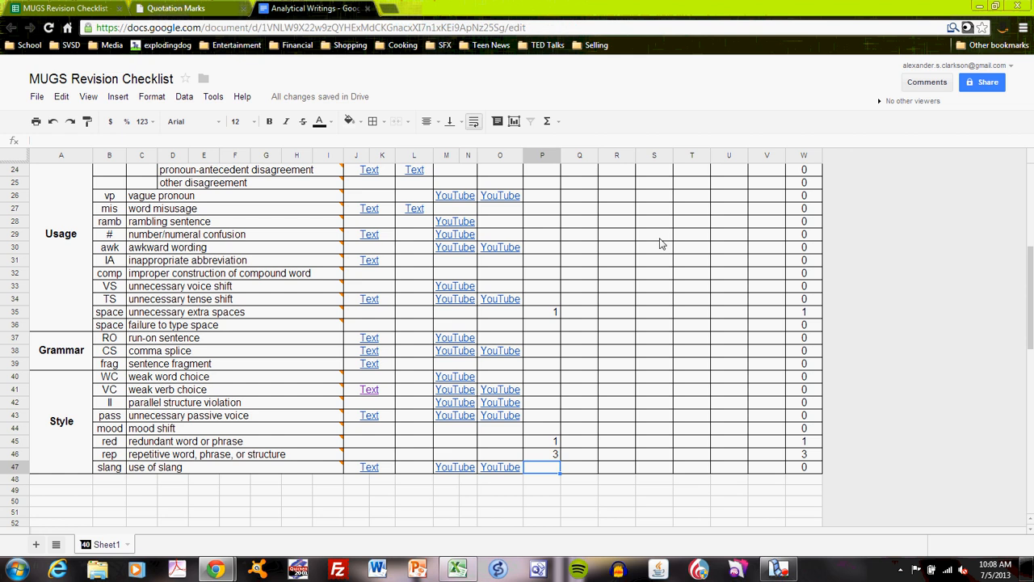
# Step: Count the C2 comments in the essay and scroll to the compound-sentence comma row
pyautogui.click(311, 8)
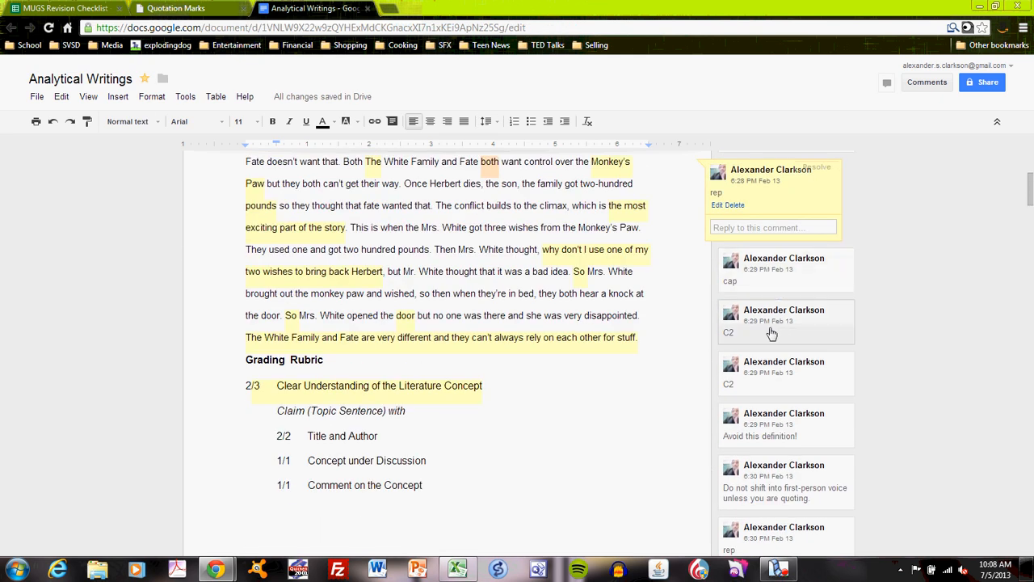
pyautogui.scroll(-3)
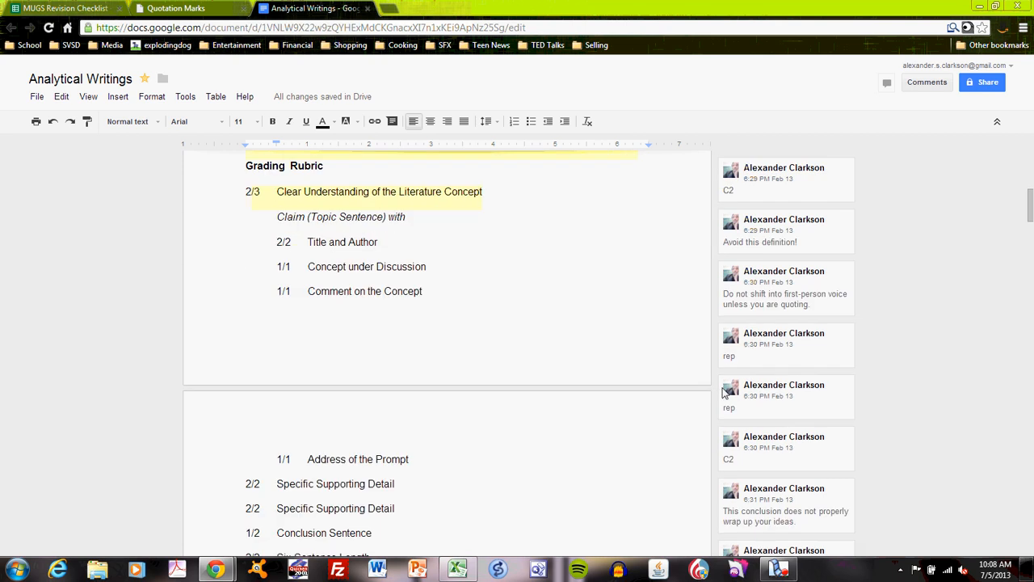
pyautogui.scroll(-3)
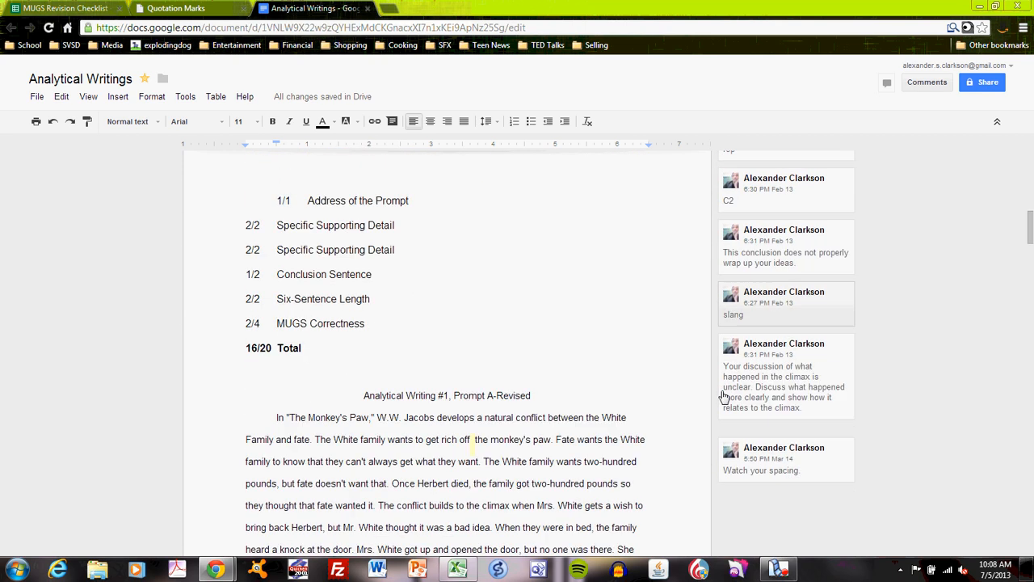
pyautogui.click(65, 8)
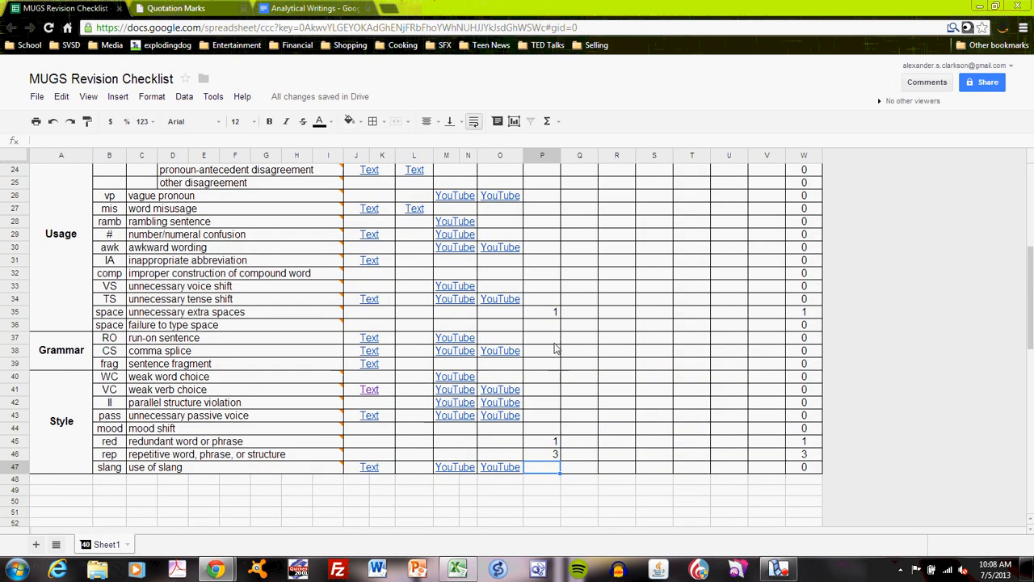
pyautogui.scroll(3)
pyautogui.write('3')
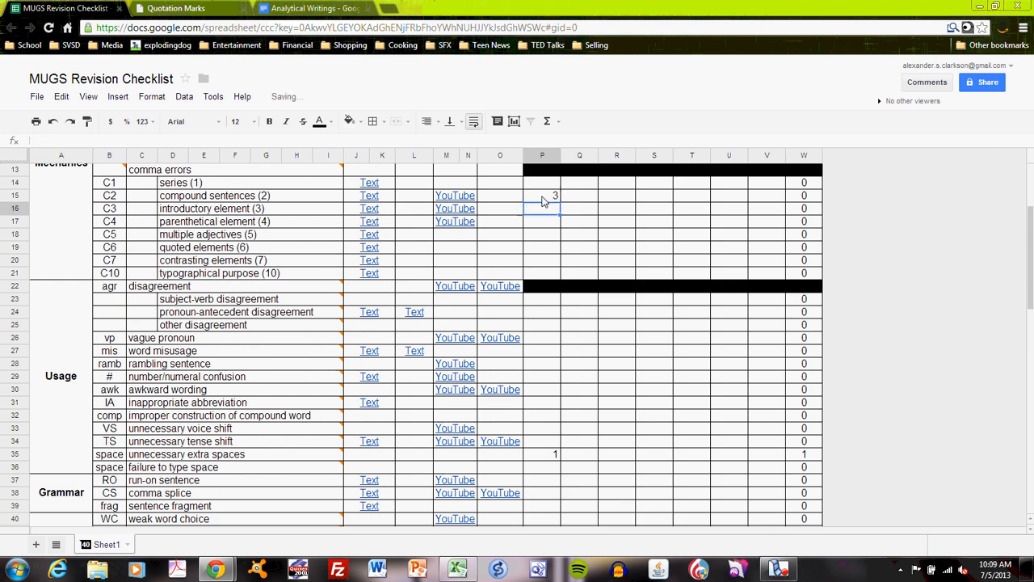
# Step: Check the slang comment in the essay and scroll the checklist to the slang row
pyautogui.click(311, 8)
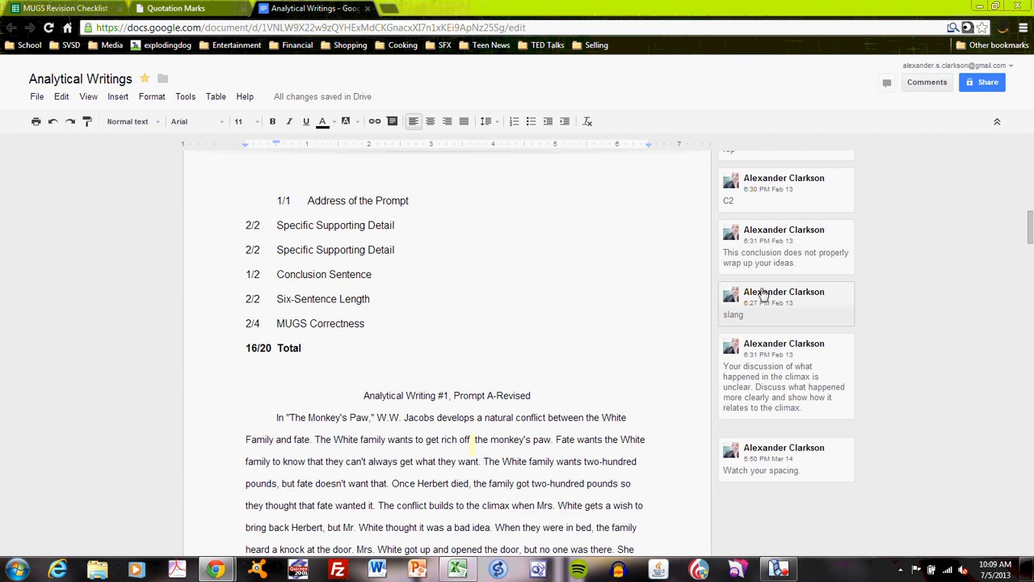
pyautogui.scroll(-3)
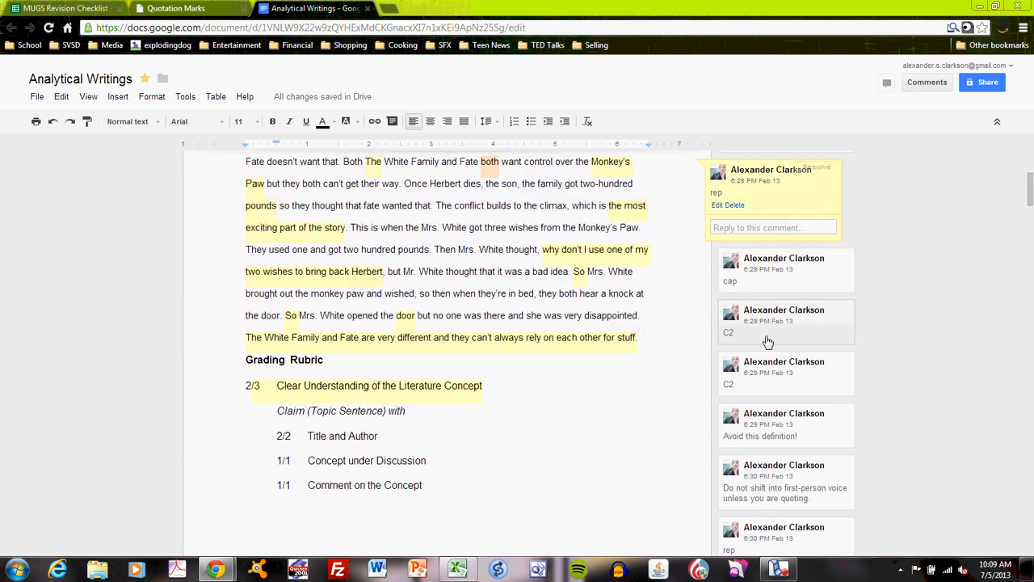
pyautogui.scroll(-3)
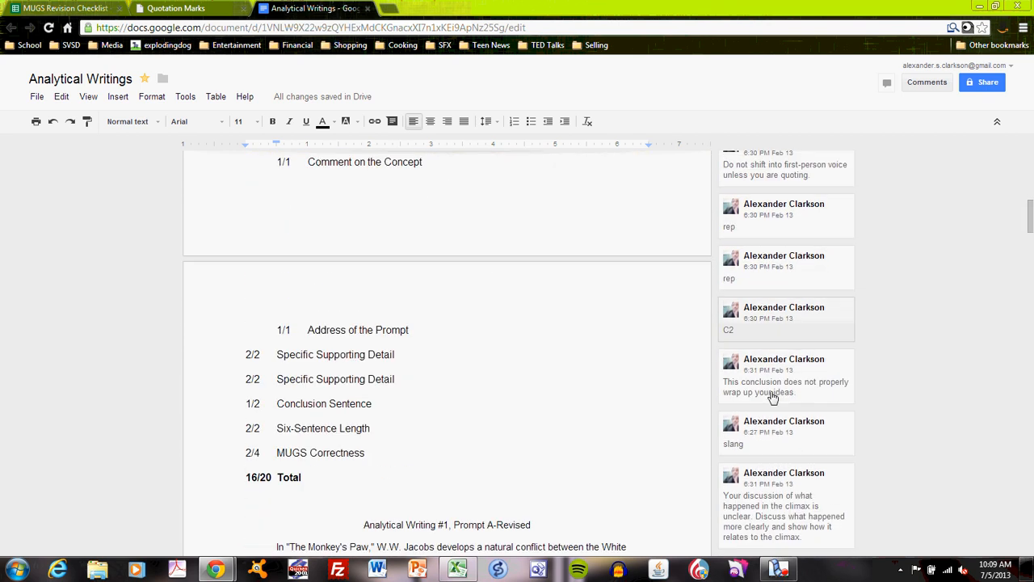
pyautogui.scroll(-3)
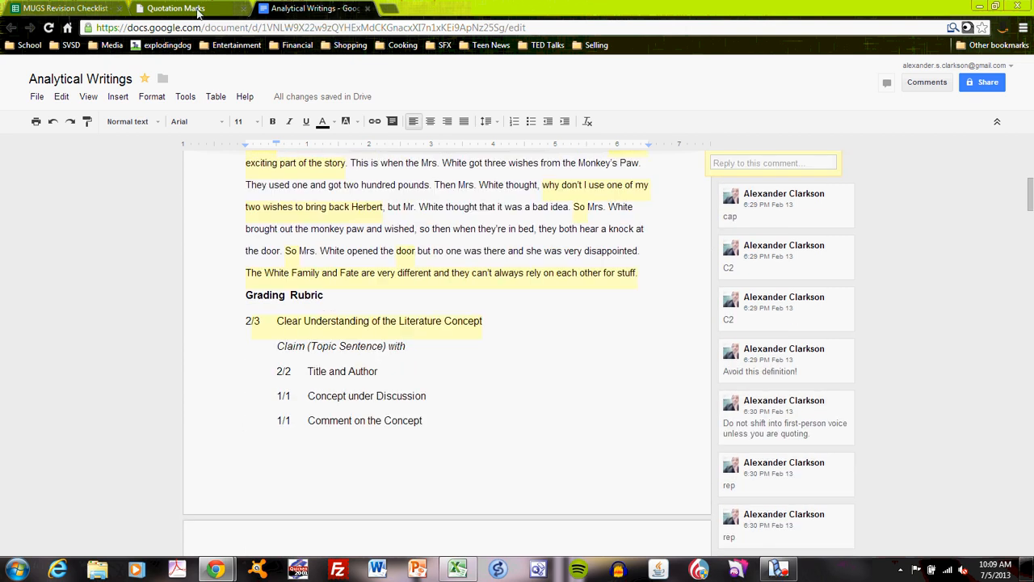
pyautogui.click(65, 8)
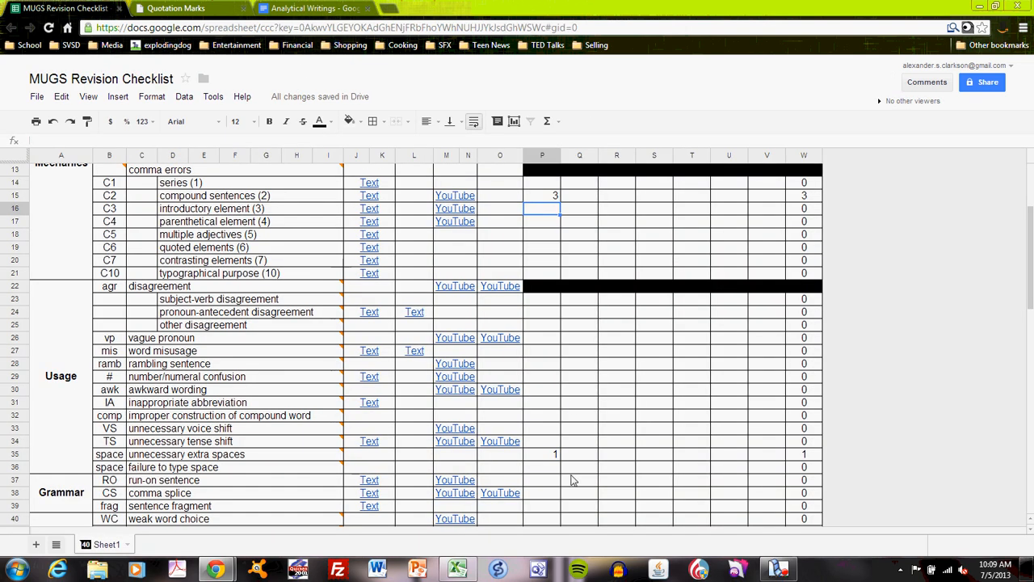
pyautogui.scroll(-3)
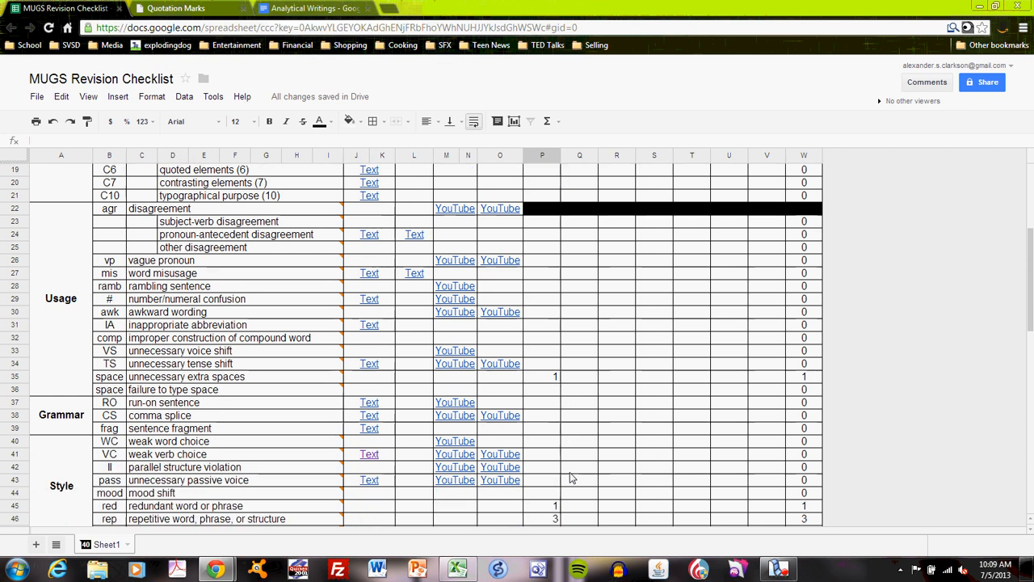
pyautogui.scroll(-3)
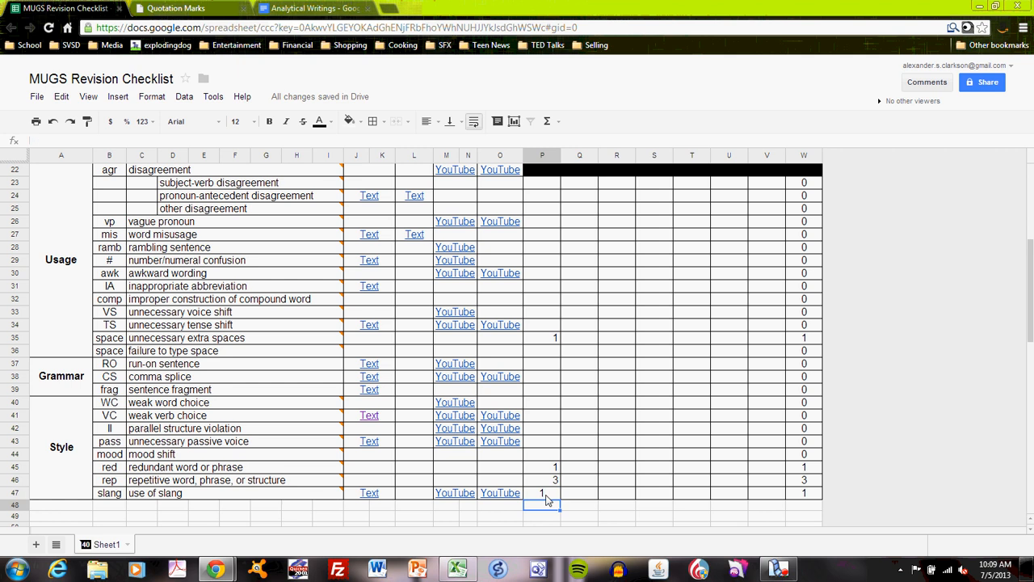
pyautogui.moveTo(315, 8)
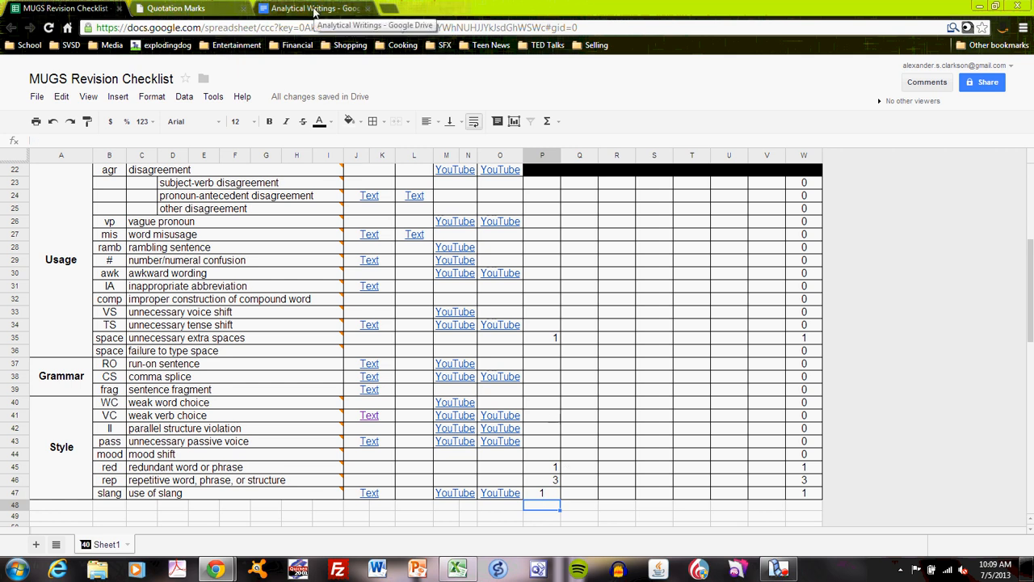
pyautogui.click(310, 8)
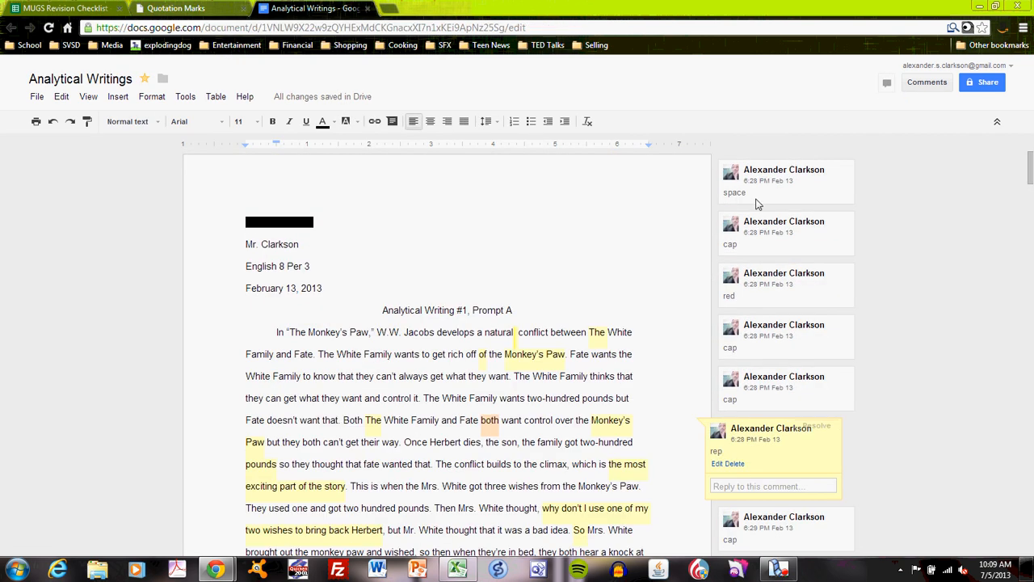
pyautogui.scroll(-3)
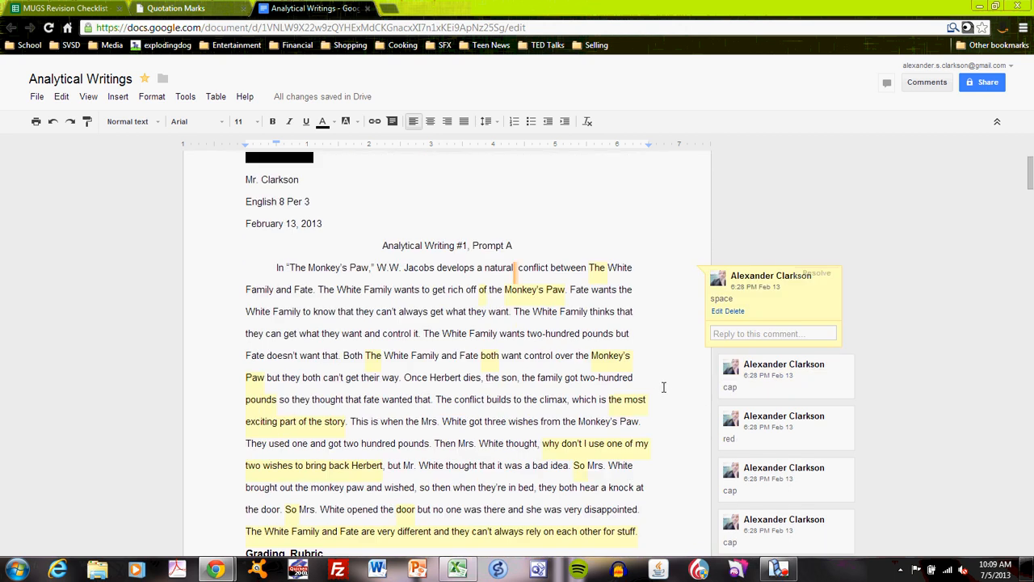
pyautogui.moveTo(744, 436)
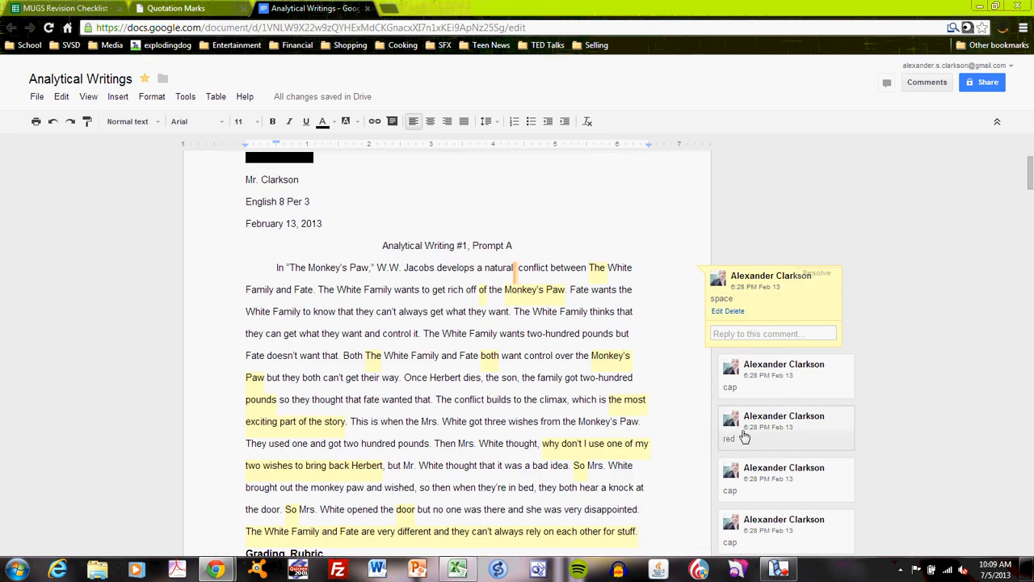
pyautogui.scroll(-3)
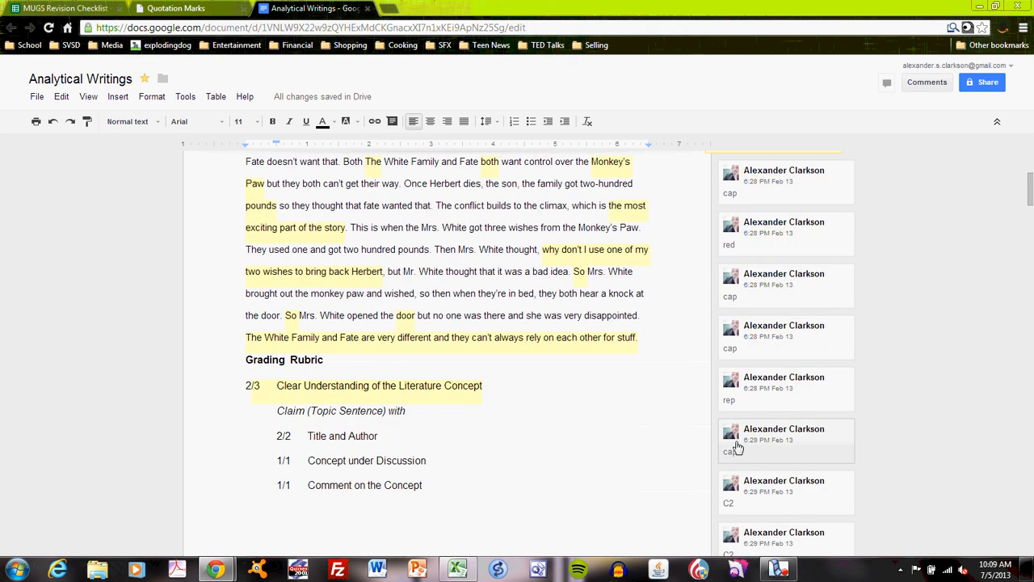
pyautogui.scroll(-3)
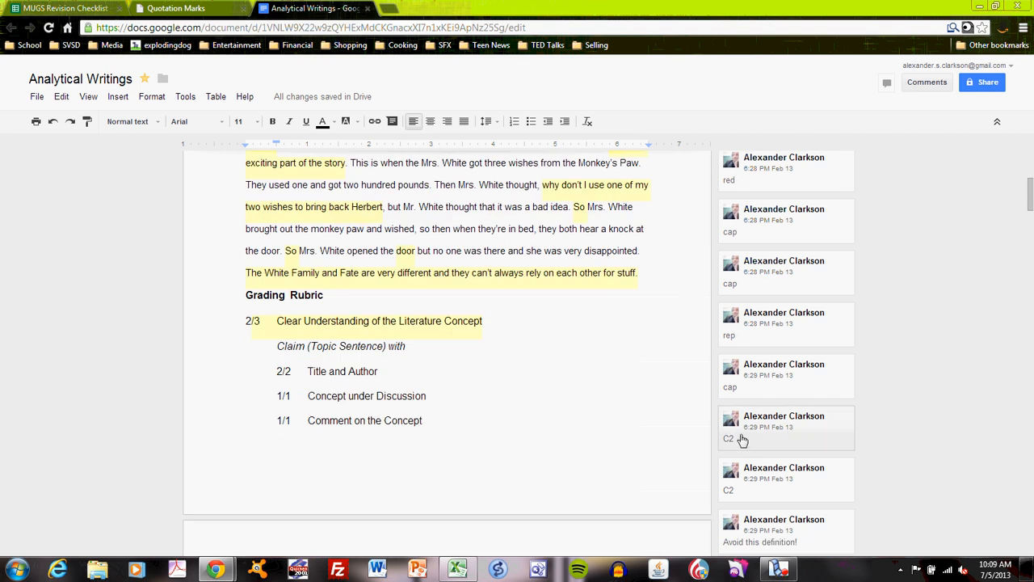
pyautogui.scroll(-3)
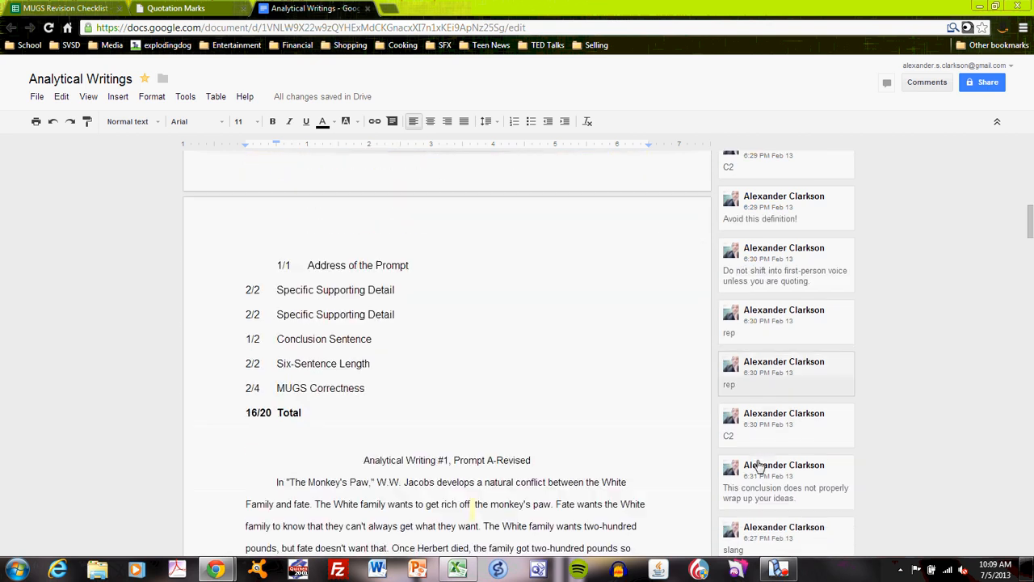
pyautogui.scroll(-3)
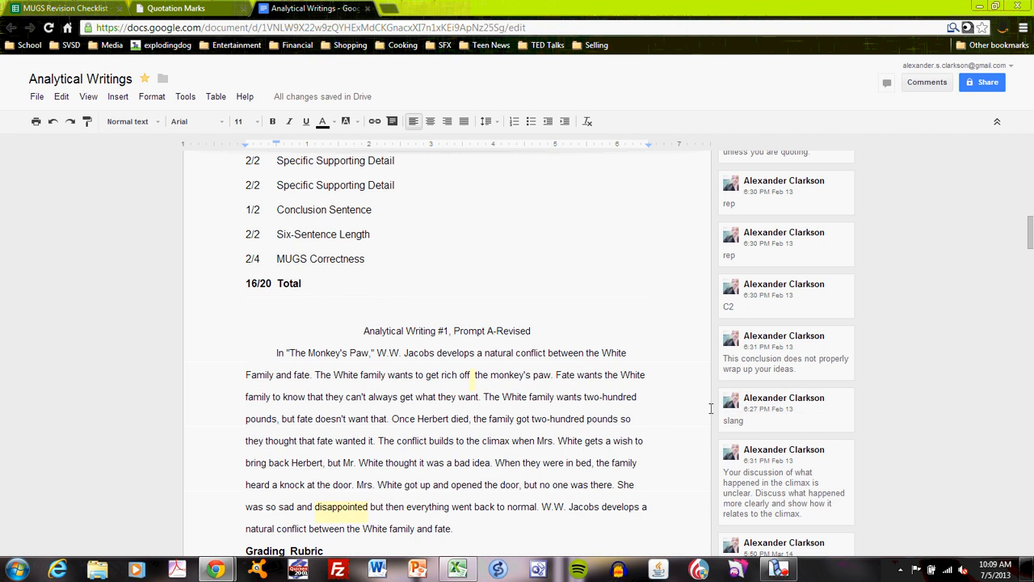
pyautogui.scroll(3)
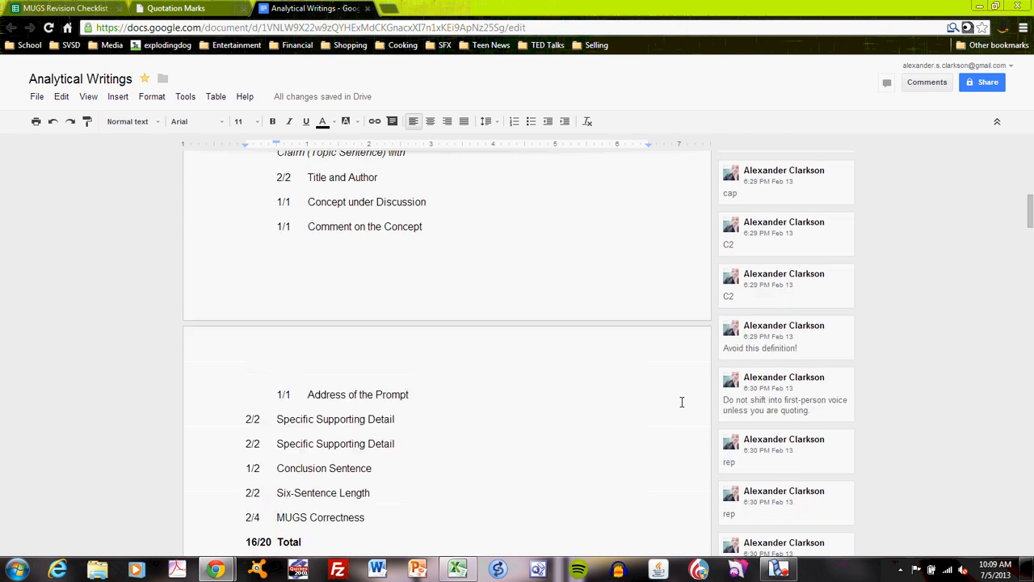
pyautogui.scroll(3)
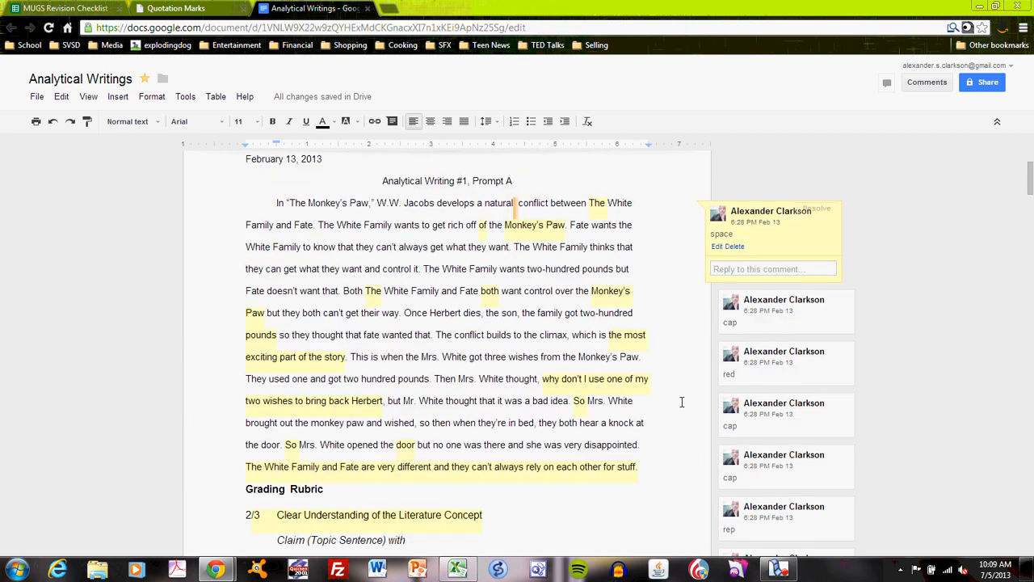
# Step: Inspect the W5 SUM total for capitalization errors and scroll through the AW #1 tallies
pyautogui.click(64, 8)
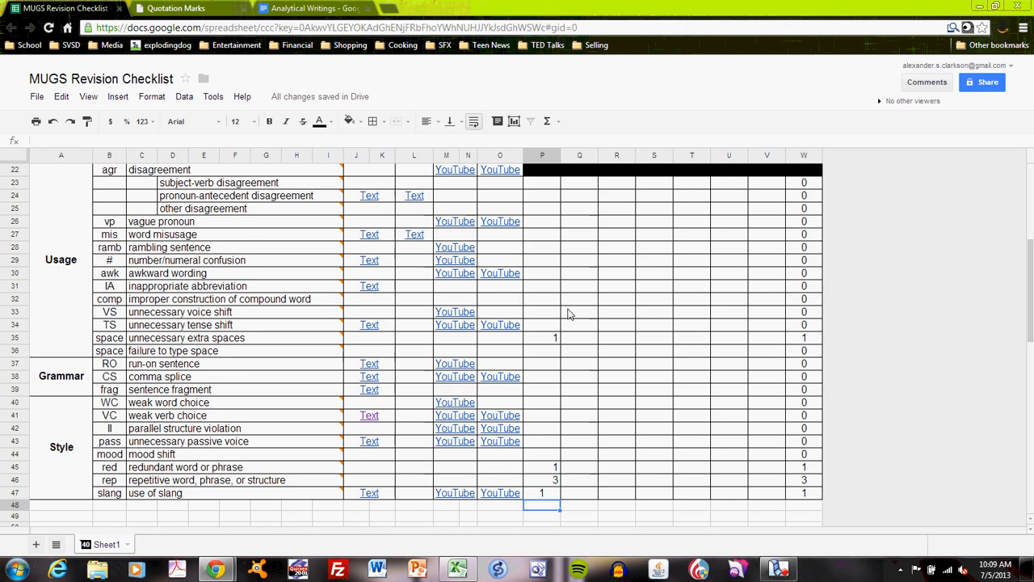
pyautogui.scroll(3)
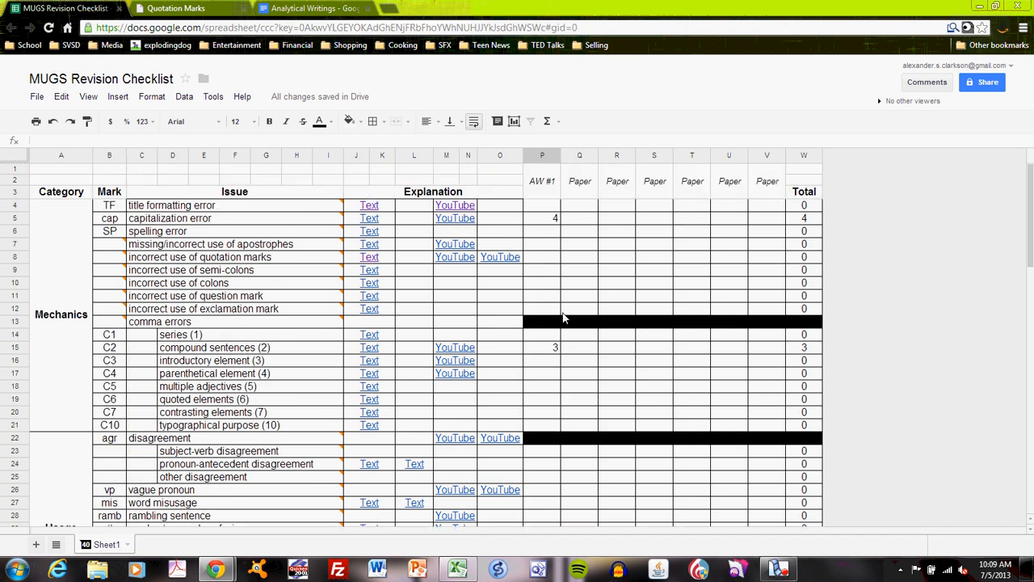
pyautogui.click(803, 218)
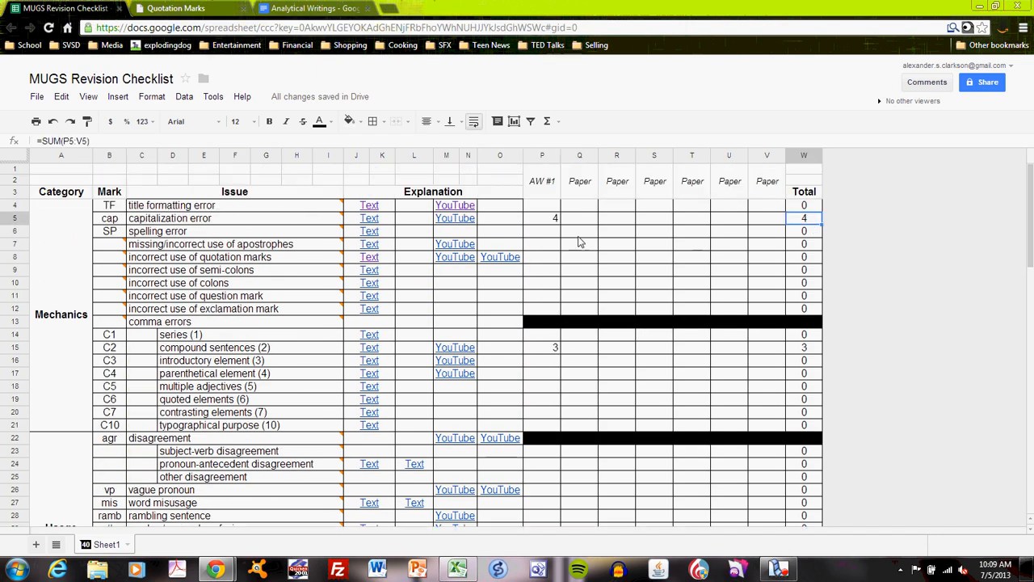
pyautogui.moveTo(760, 246)
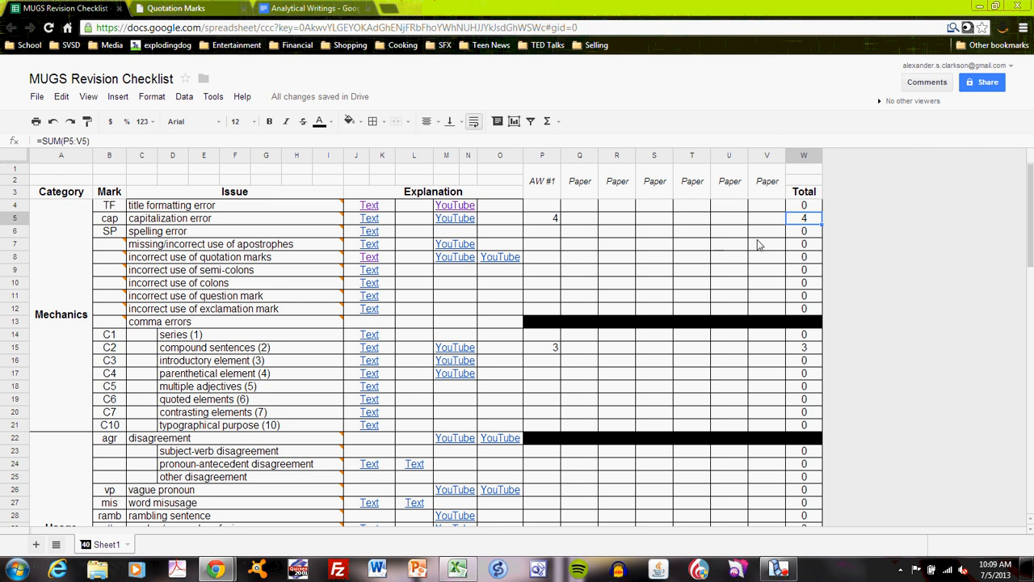
pyautogui.scroll(-3)
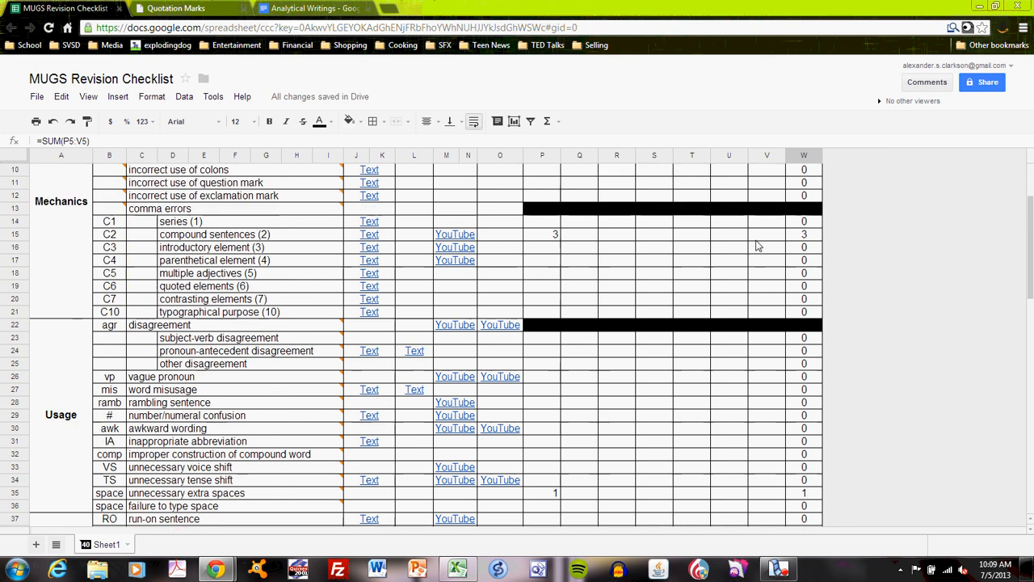
pyautogui.scroll(-3)
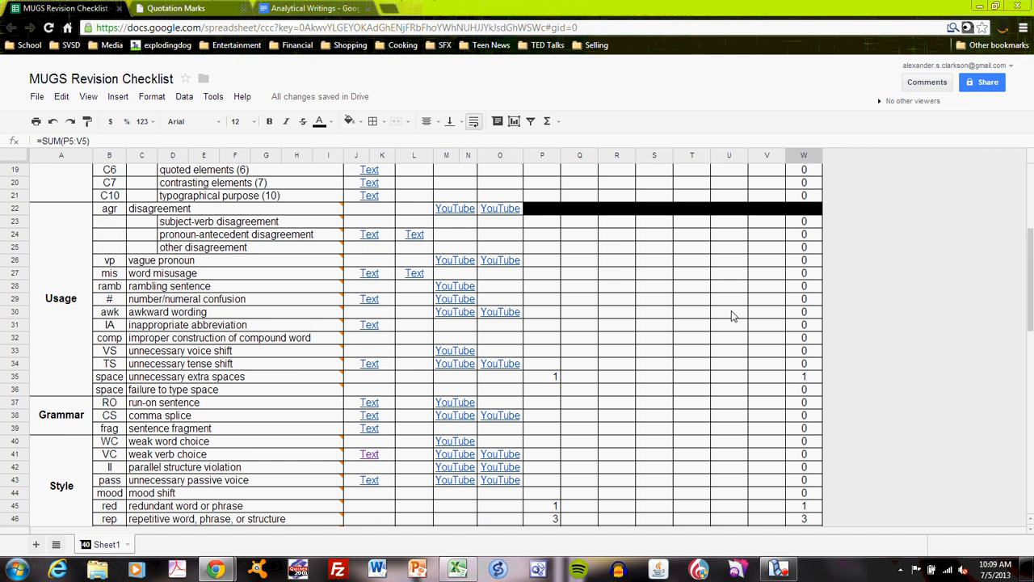
pyautogui.scroll(-3)
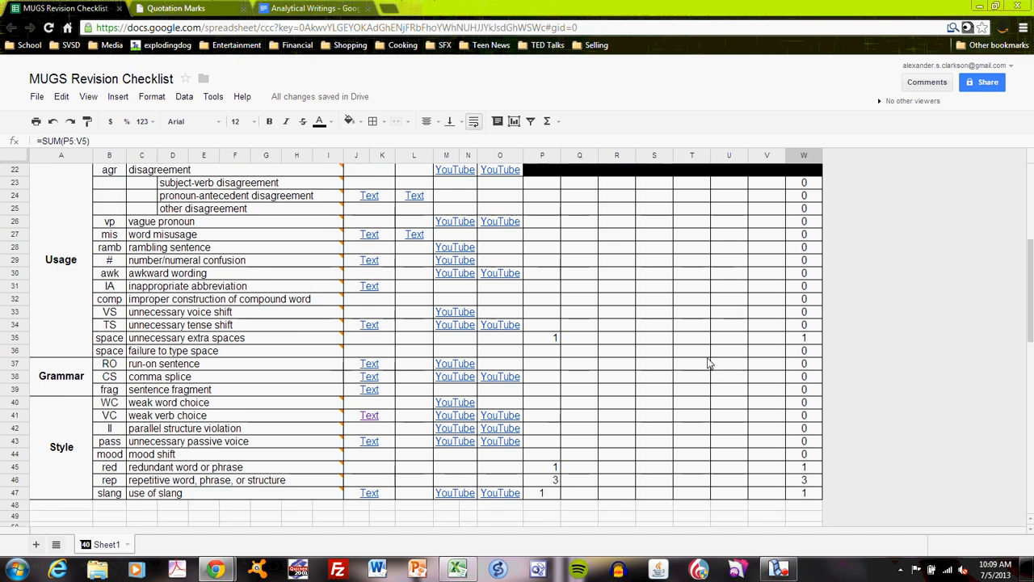
pyautogui.scroll(3)
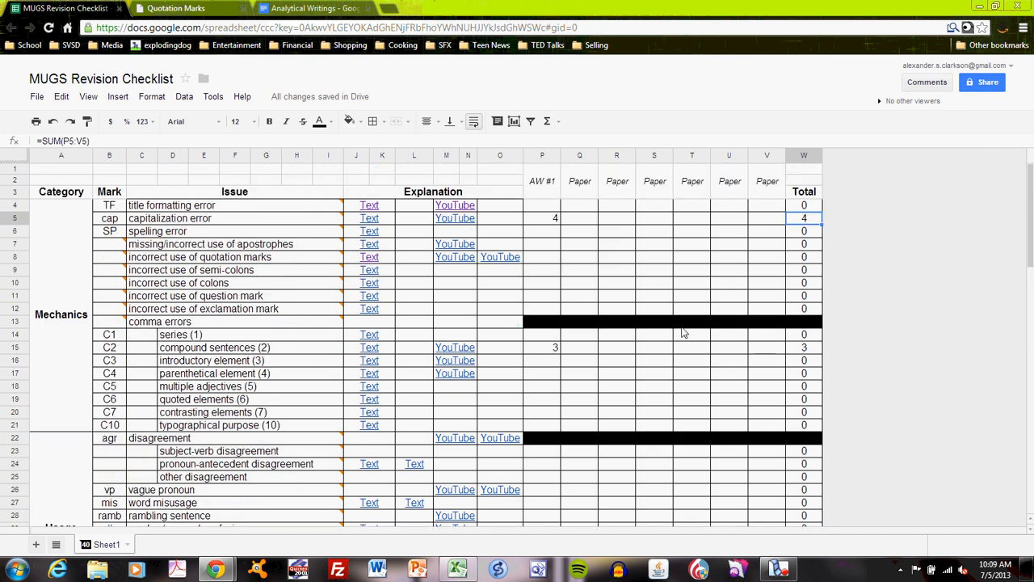
pyautogui.moveTo(550, 225)
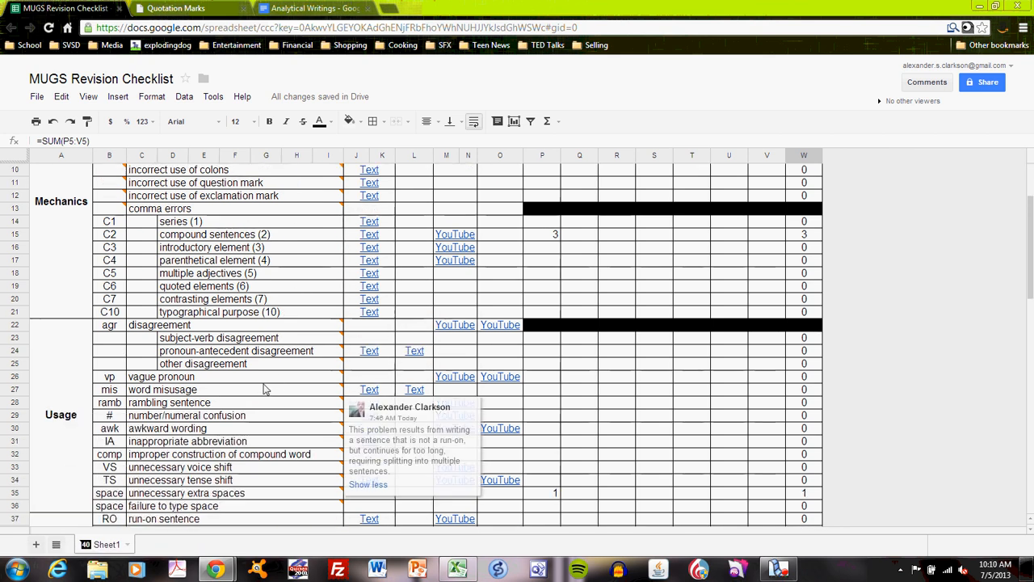
pyautogui.scroll(-3)
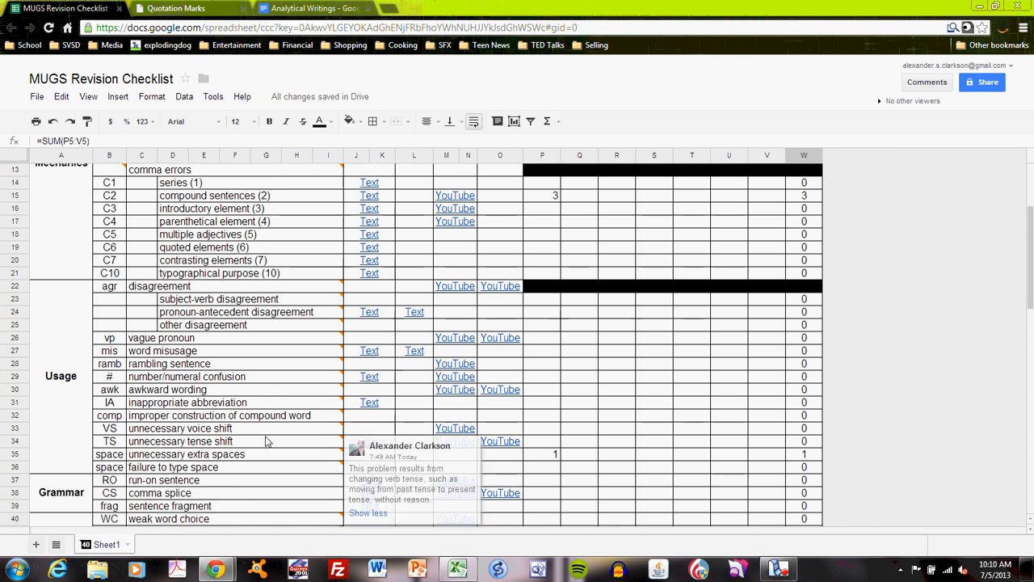
pyautogui.scroll(3)
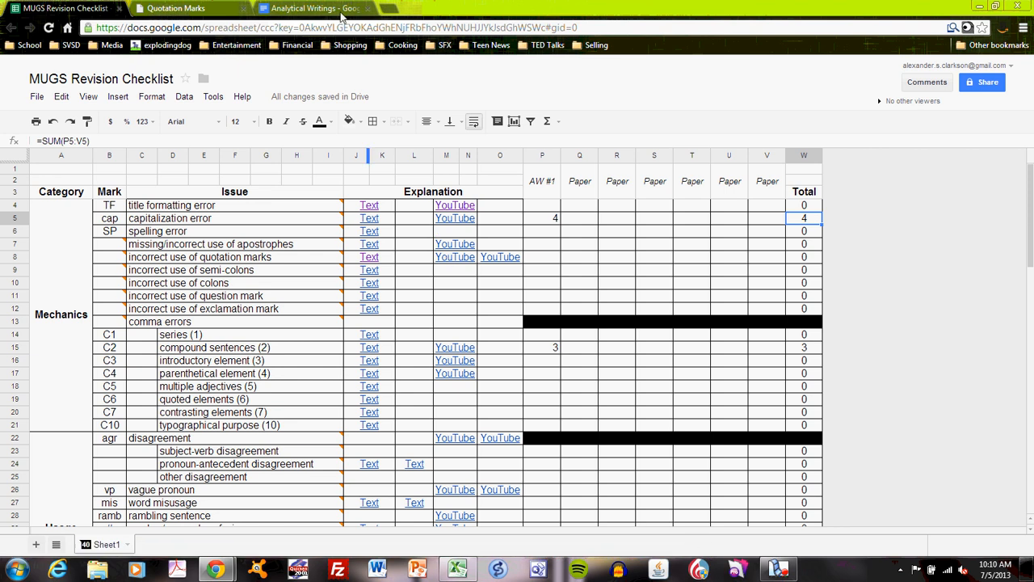
pyautogui.moveTo(315, 8)
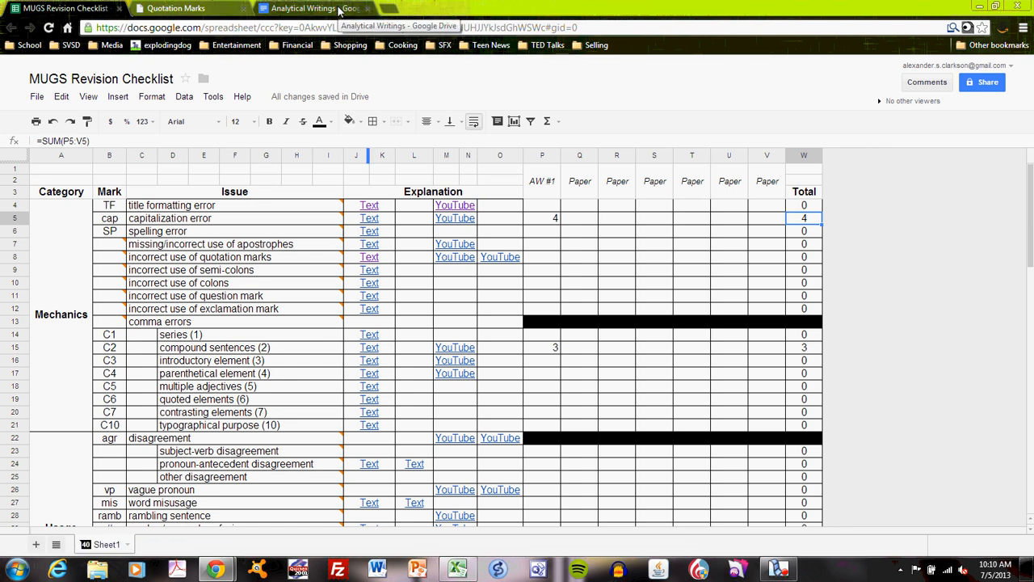
pyautogui.click(578, 181)
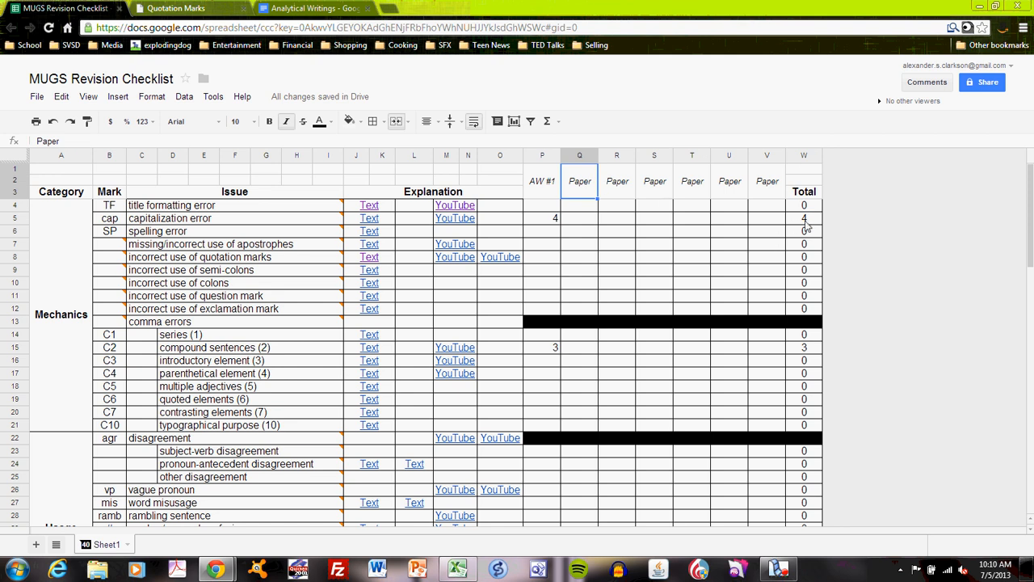
pyautogui.moveTo(814, 352)
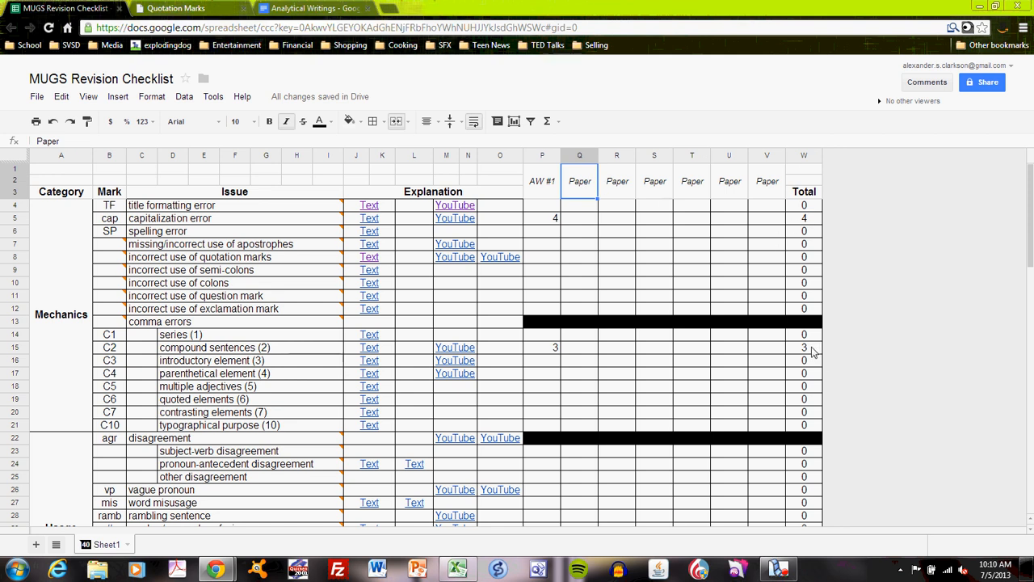
pyautogui.scroll(-3)
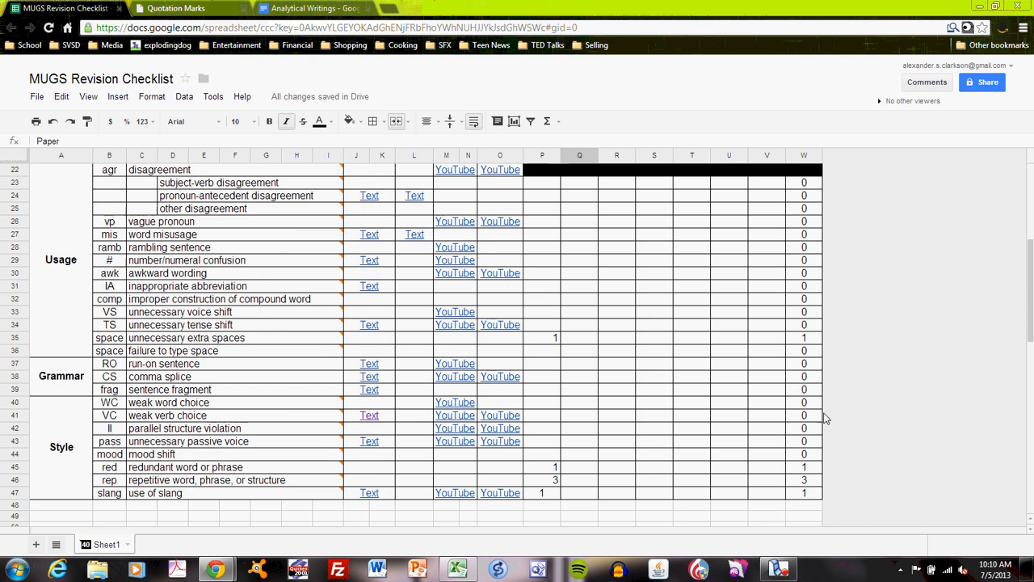
pyautogui.moveTo(824, 478)
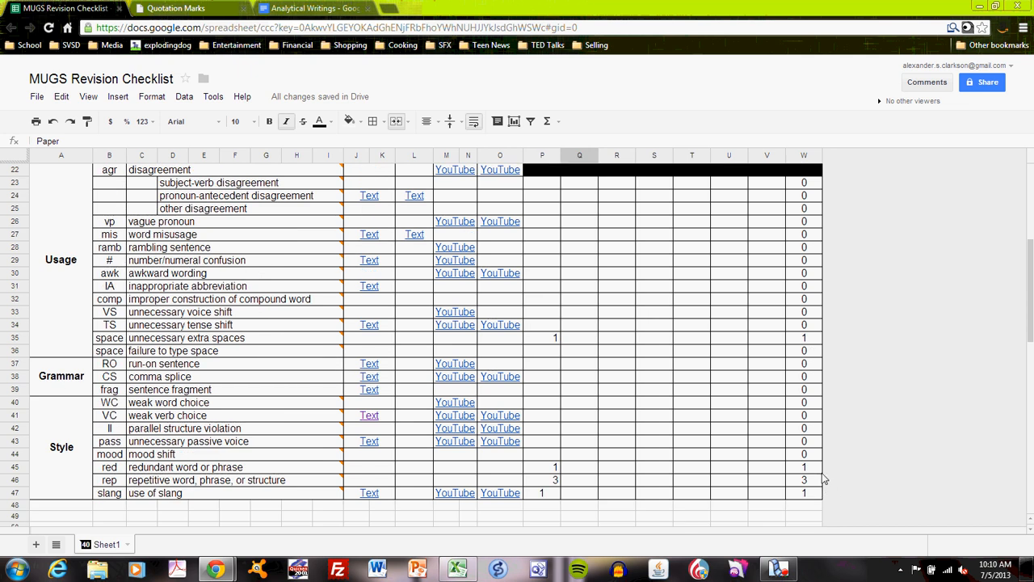
pyautogui.scroll(3)
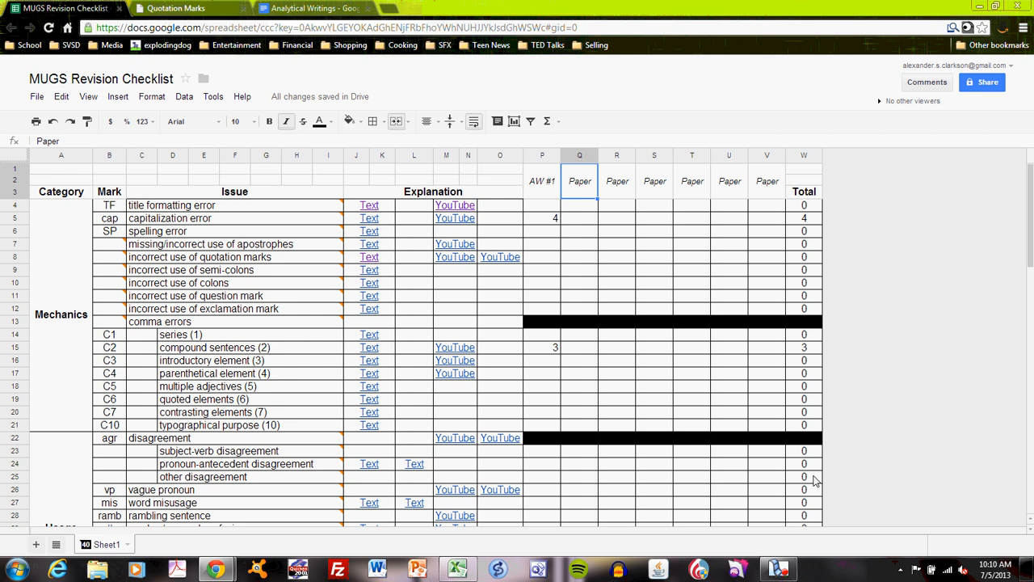
pyautogui.moveTo(462, 236)
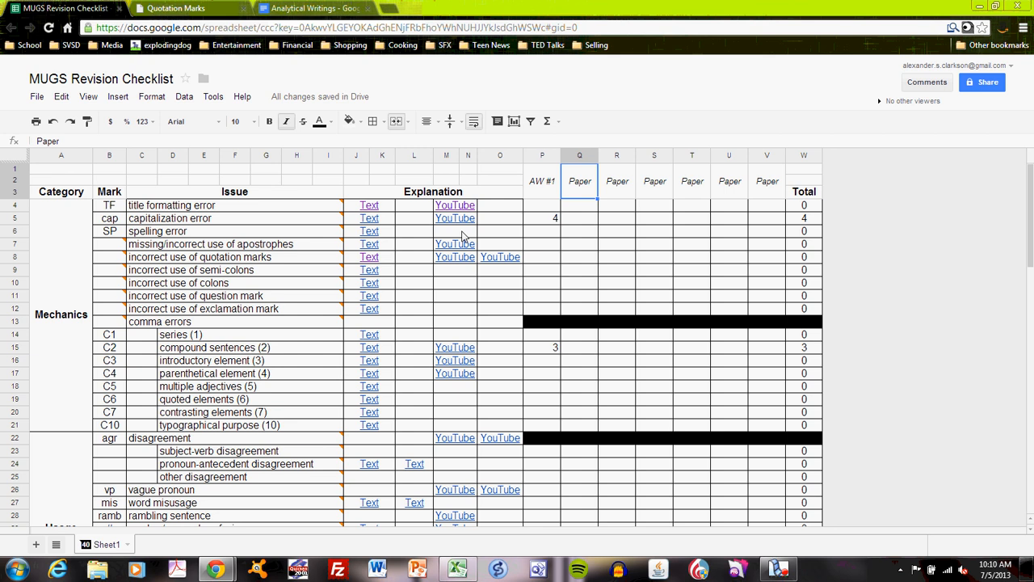
pyautogui.moveTo(714, 206)
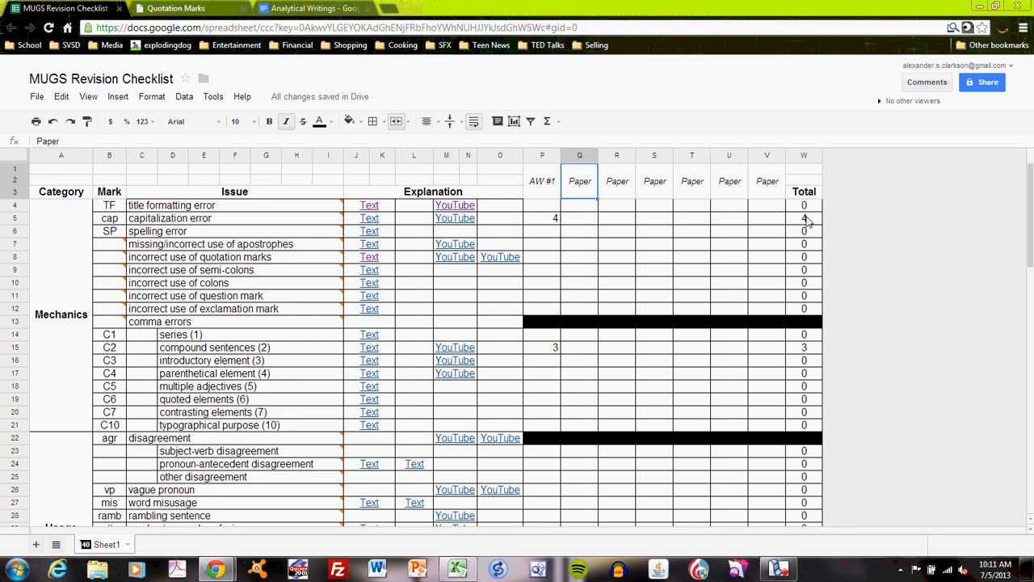
pyautogui.moveTo(696, 234)
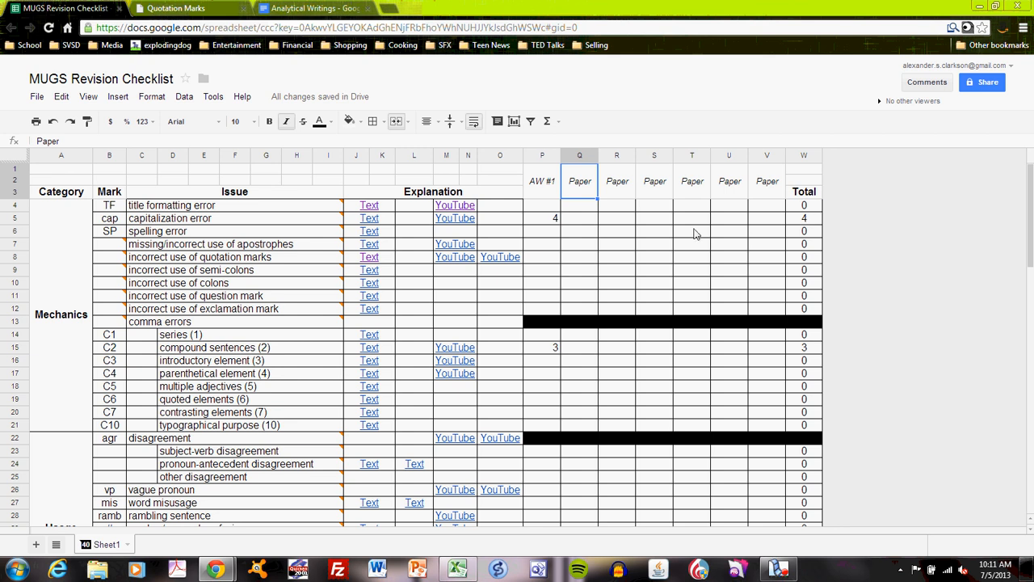
pyautogui.moveTo(656, 232)
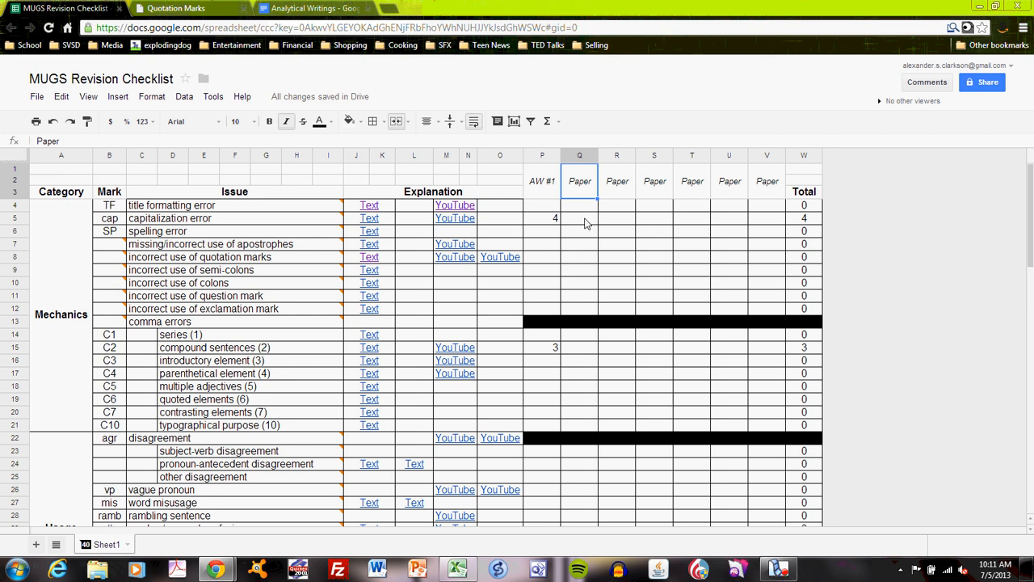
# Step: Enter sample capitalization counts 2, 0, 0, 0 for the next papers, bringing the row total to 6
pyautogui.click(578, 218)
pyautogui.write('2')
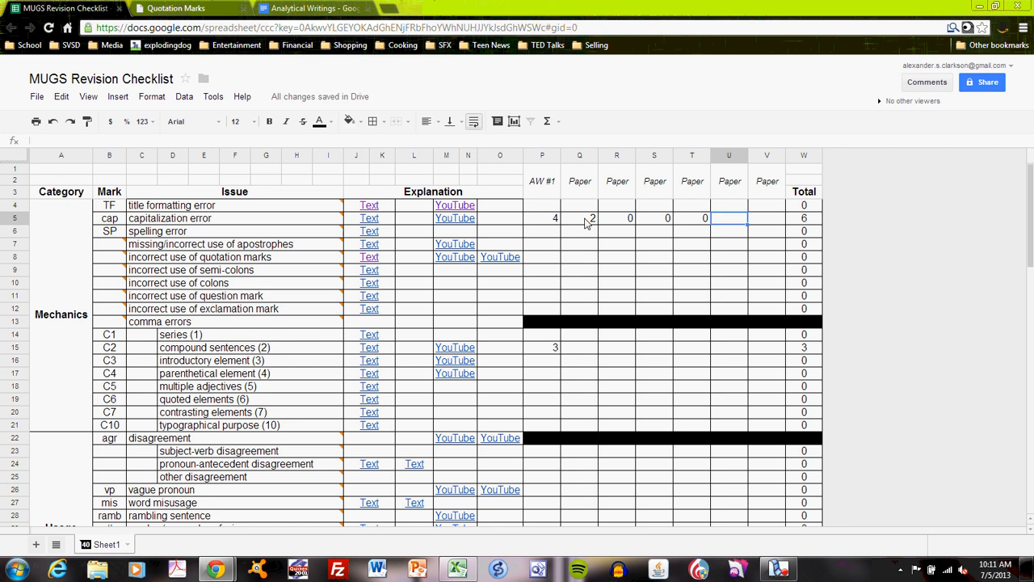
pyautogui.moveTo(611, 233)
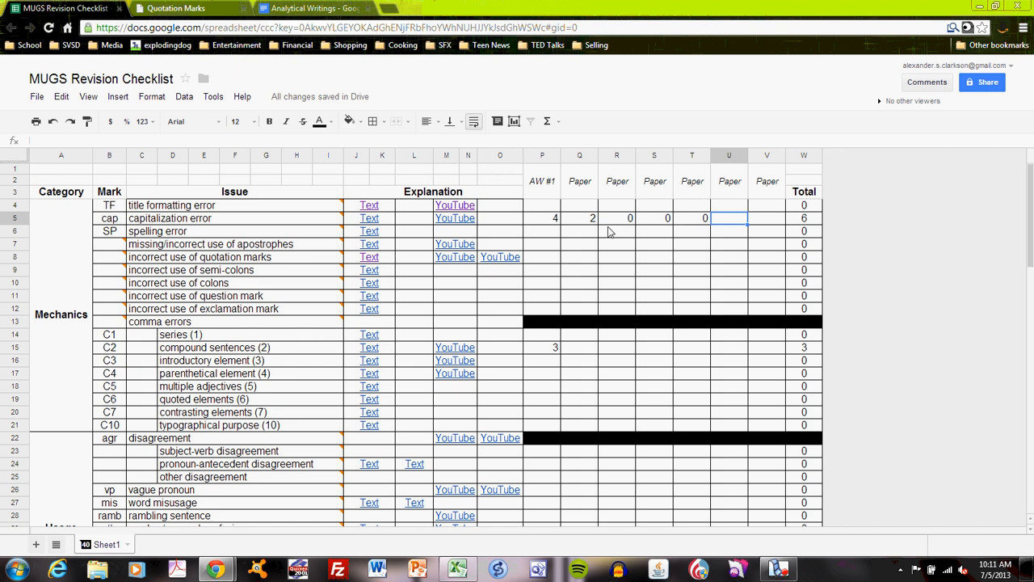